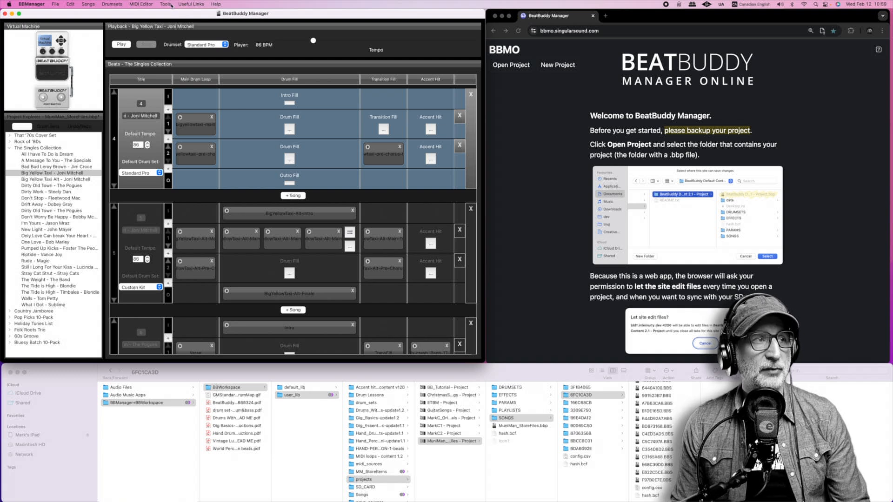
Check the workspace location and update options, then bring the online manager page forward
{"action": "left_click", "coordinate": [165, 4]}
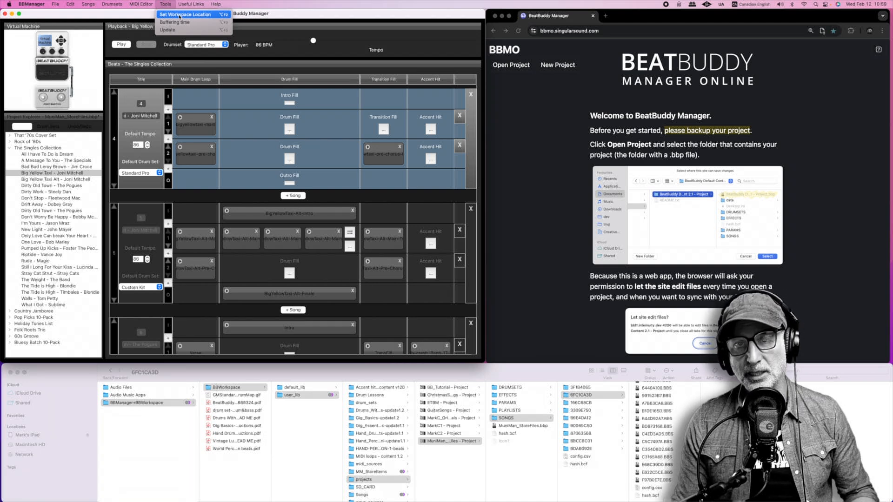
{"action": "left_click", "coordinate": [185, 14]}
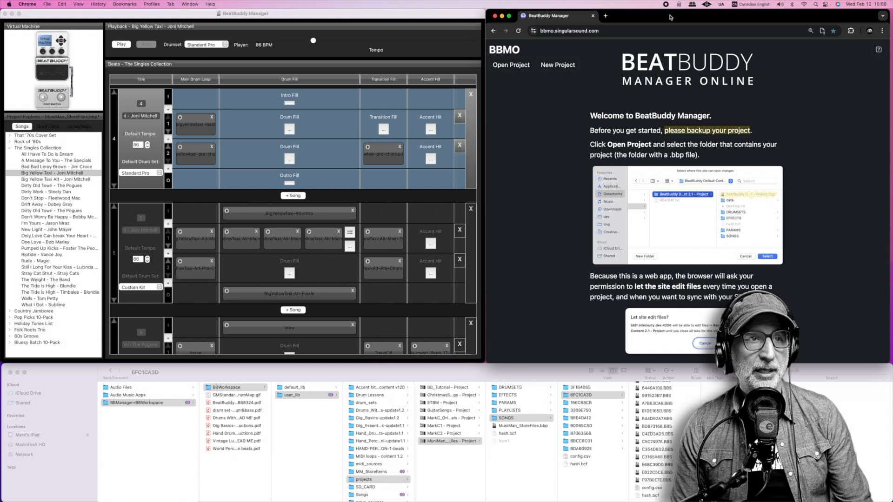
{"action": "left_click", "coordinate": [246, 26]}
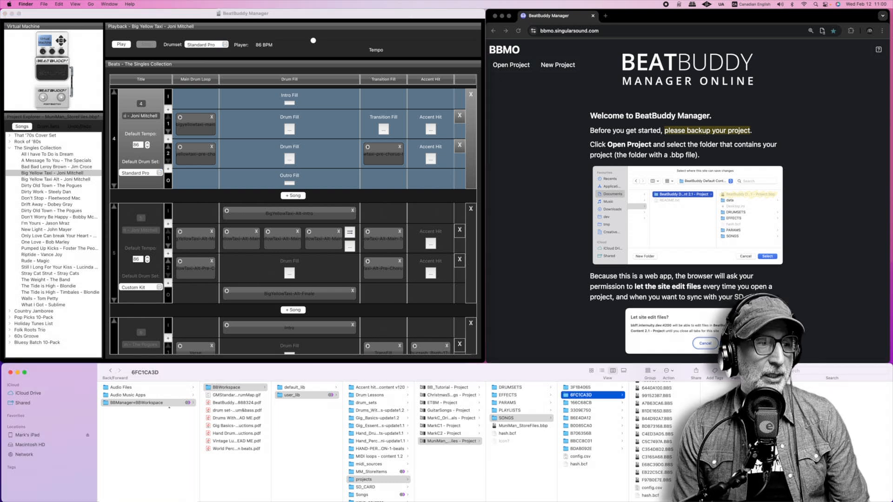
Browse Finder through user_lib and projects to the MuniMan_StoreFiles project folder
{"action": "left_click", "coordinate": [135, 403]}
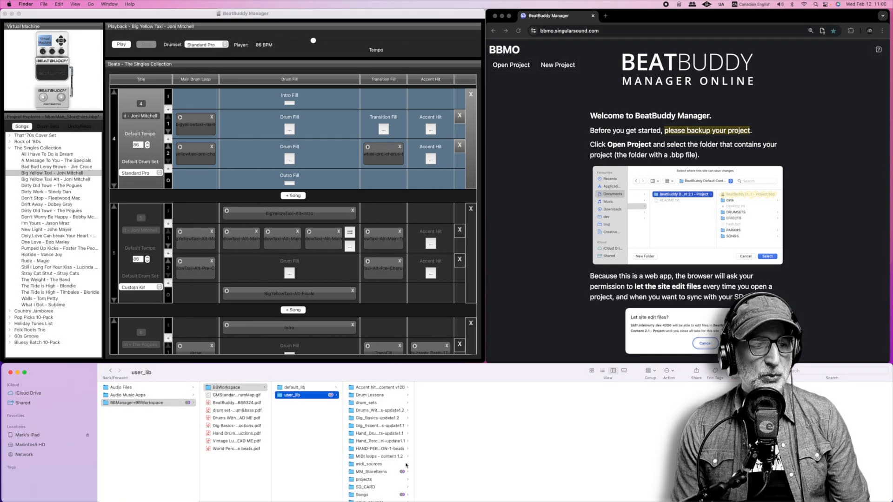
{"action": "scroll", "scroll_direction": "down", "scroll_amount": 3}
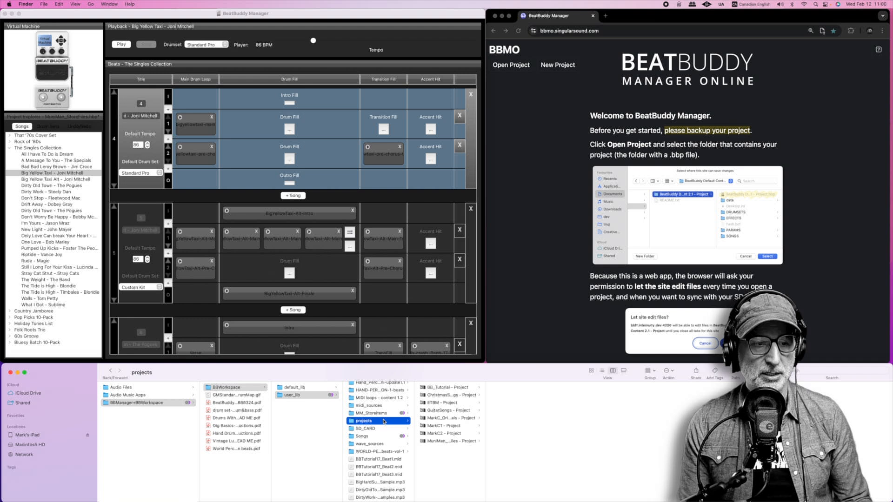
{"action": "left_click", "coordinate": [448, 441]}
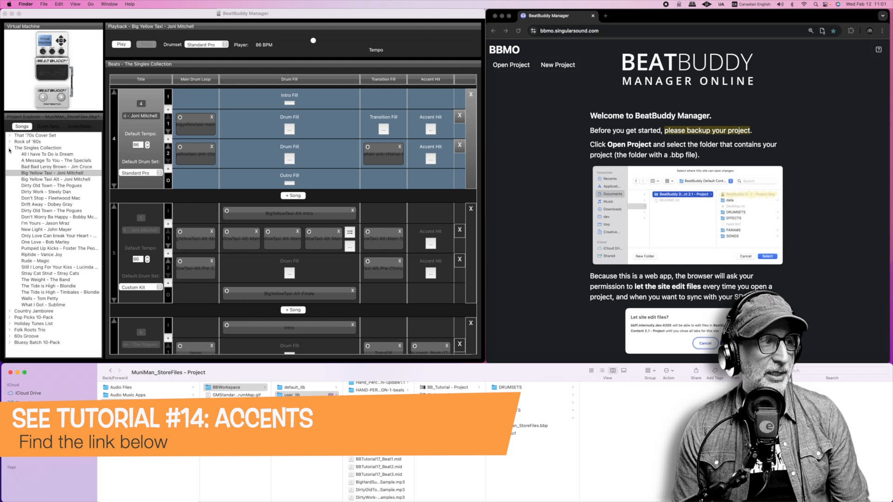
Collapse The Singles Collection and expand Country Jamboree in the project explorer
{"action": "left_click", "coordinate": [10, 147]}
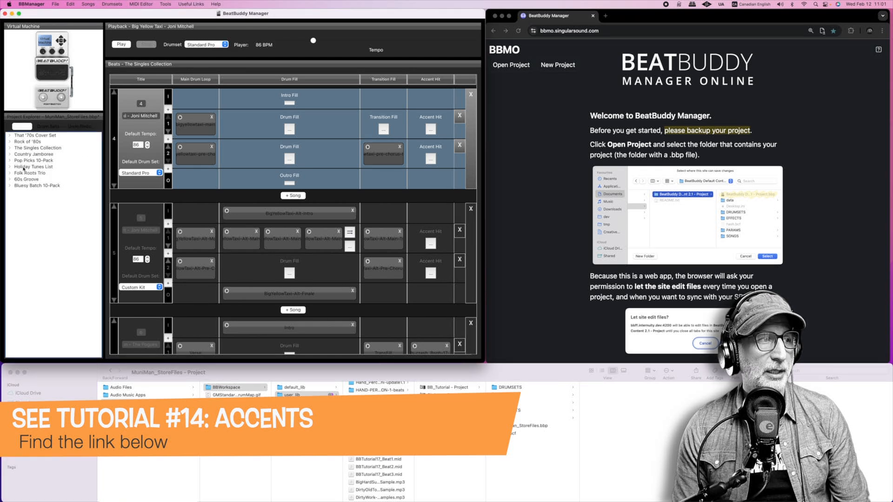
{"action": "left_click", "coordinate": [34, 153]}
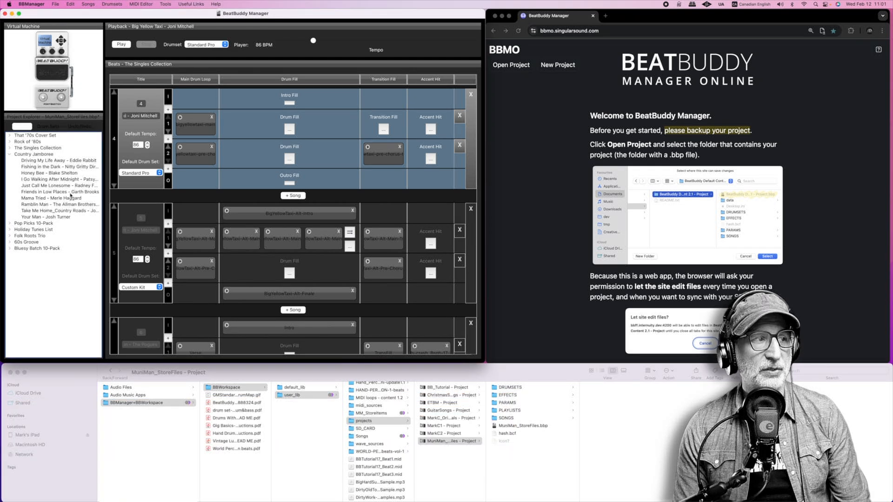
{"action": "mouse_move", "coordinate": [73, 266]}
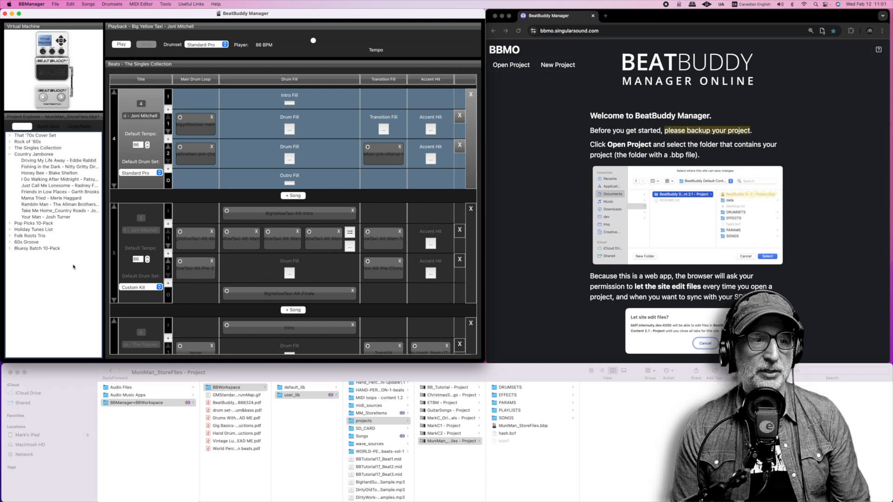
Select MuniMan_StoreFiles.bbp, then open the SONGS folder's config.csv in TextEdit
{"action": "left_click", "coordinate": [532, 426]}
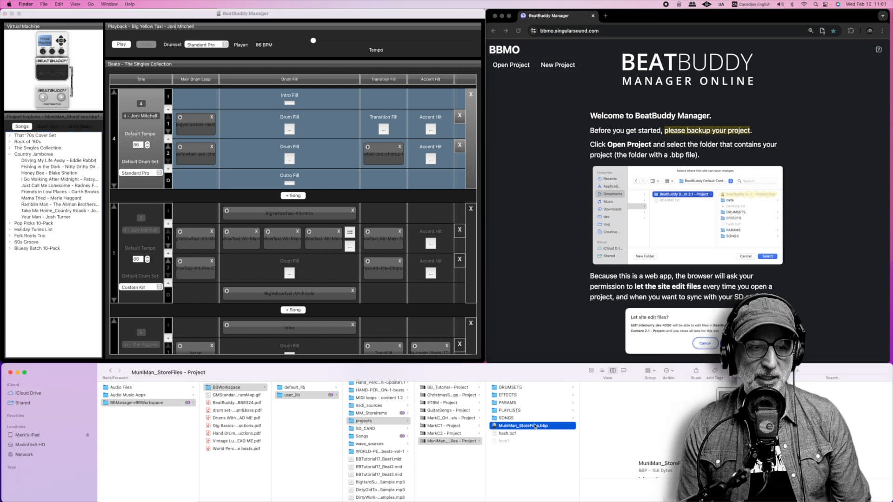
{"action": "left_click", "coordinate": [504, 418]}
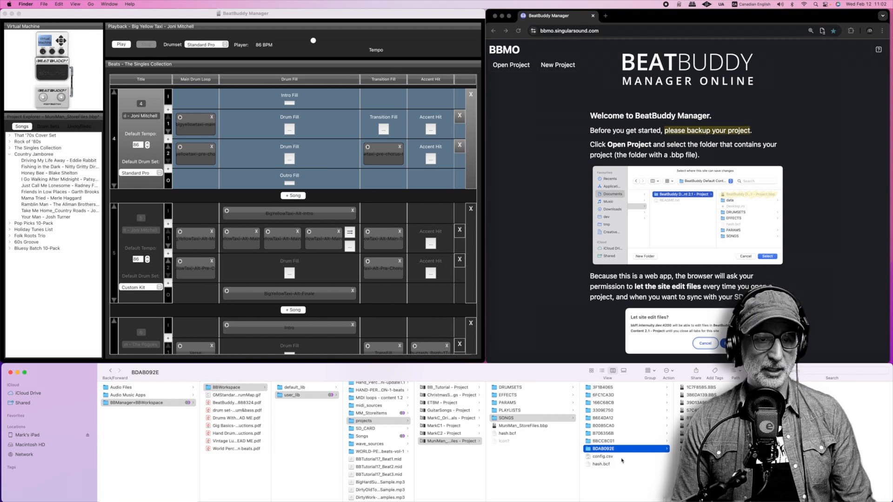
{"action": "left_click", "coordinate": [604, 456]}
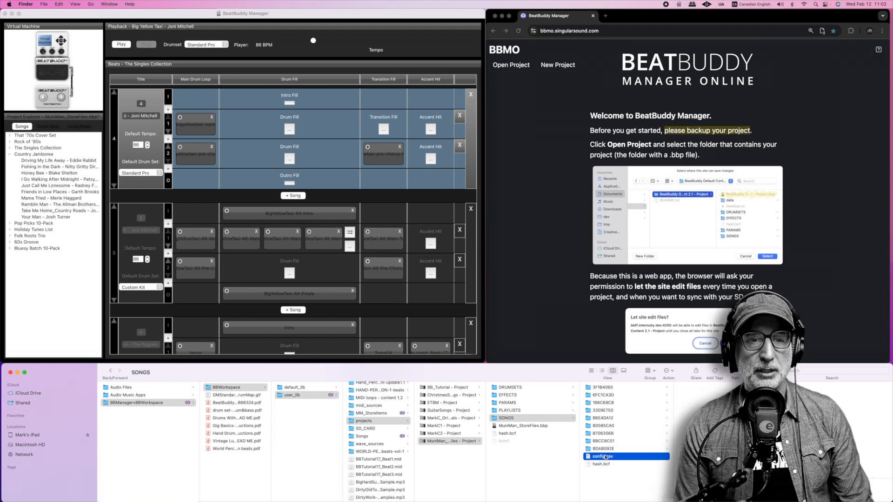
{"action": "right_click", "coordinate": [607, 456]}
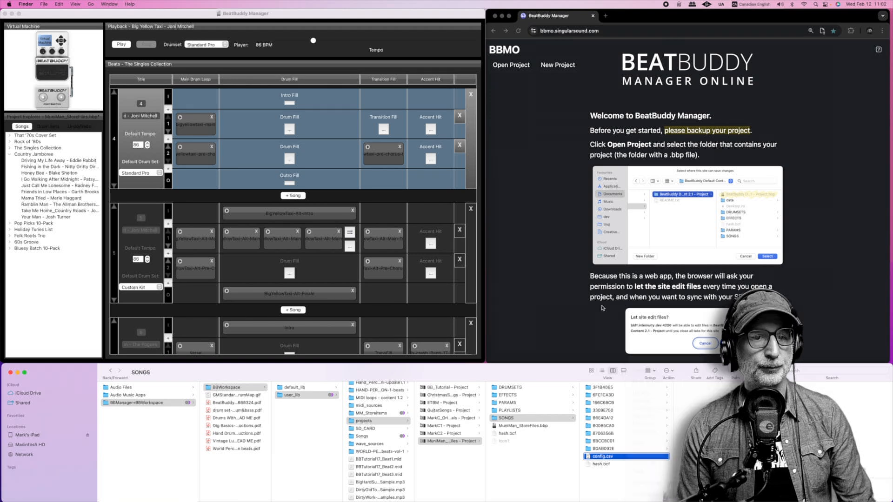
{"action": "double_click", "coordinate": [612, 456]}
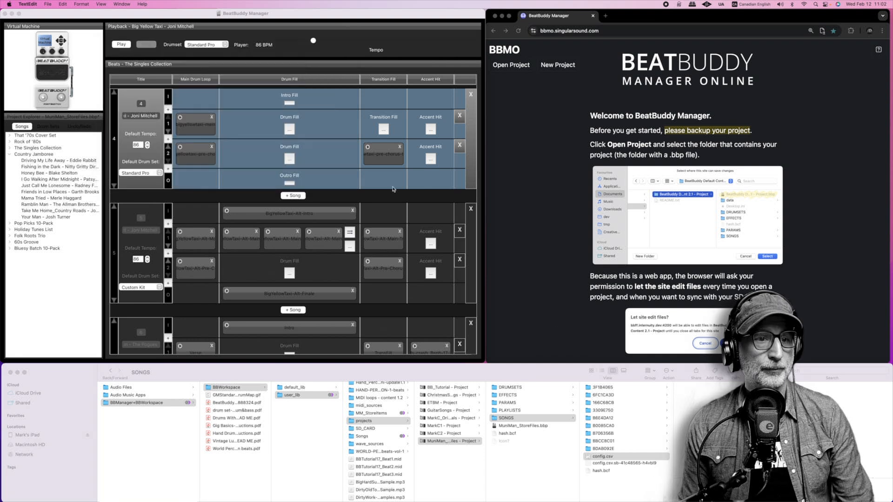
{"action": "left_click", "coordinate": [601, 456]}
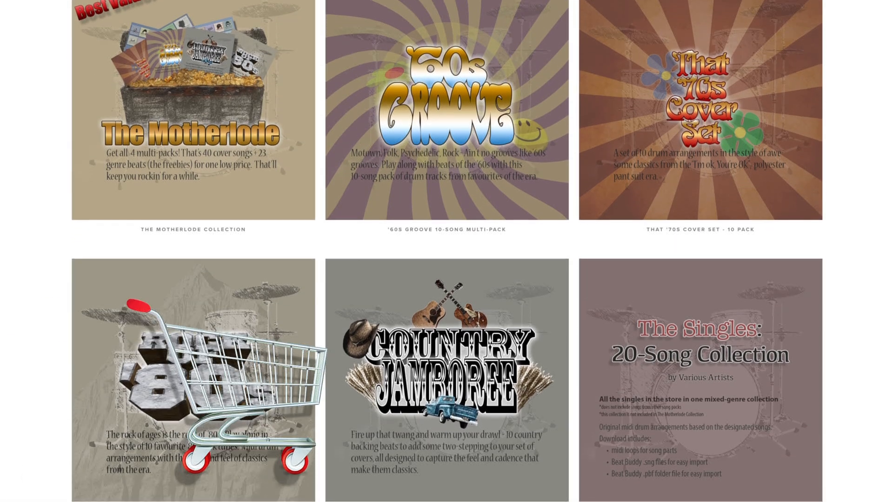
Scroll down through the project explorer's collapsed song collections
{"action": "scroll", "scroll_direction": "down", "scroll_amount": 3}
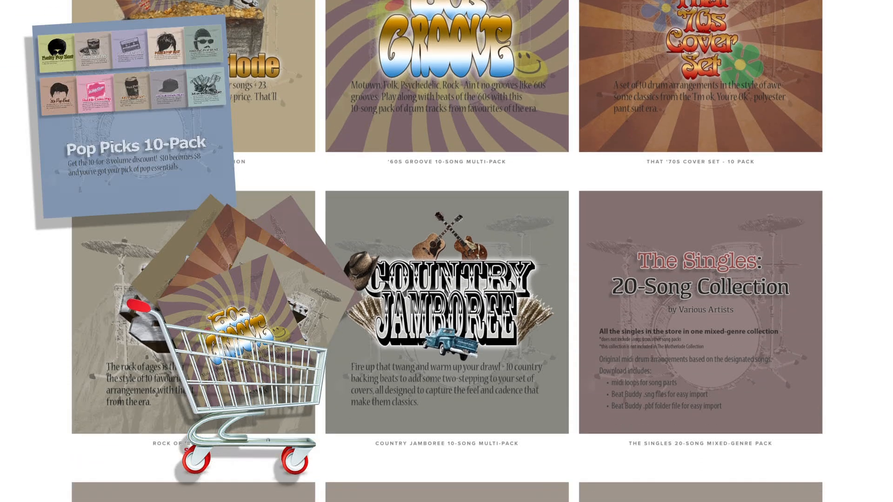
{"action": "scroll", "scroll_direction": "down", "scroll_amount": 3}
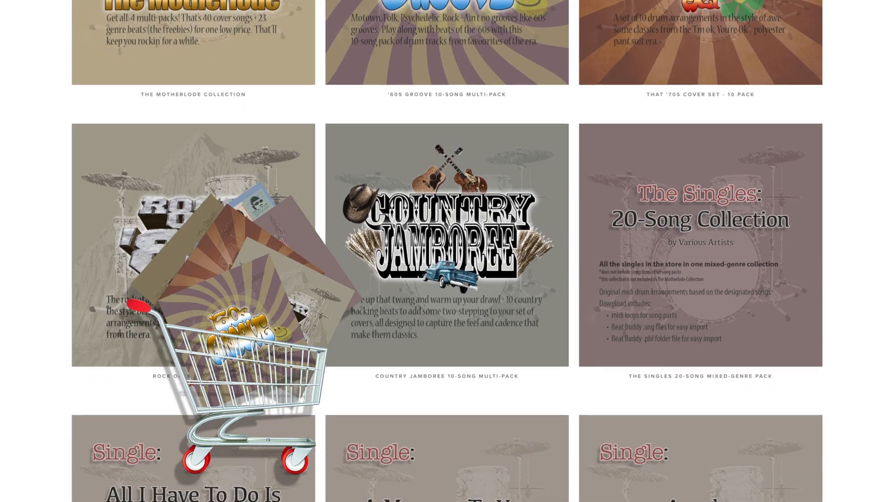
{"action": "scroll", "scroll_direction": "down", "scroll_amount": 3}
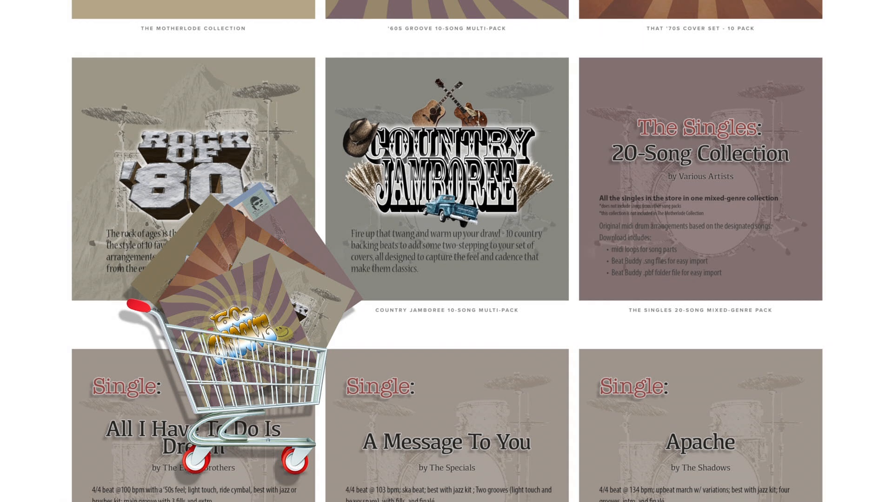
{"action": "scroll", "scroll_direction": "down", "scroll_amount": 3}
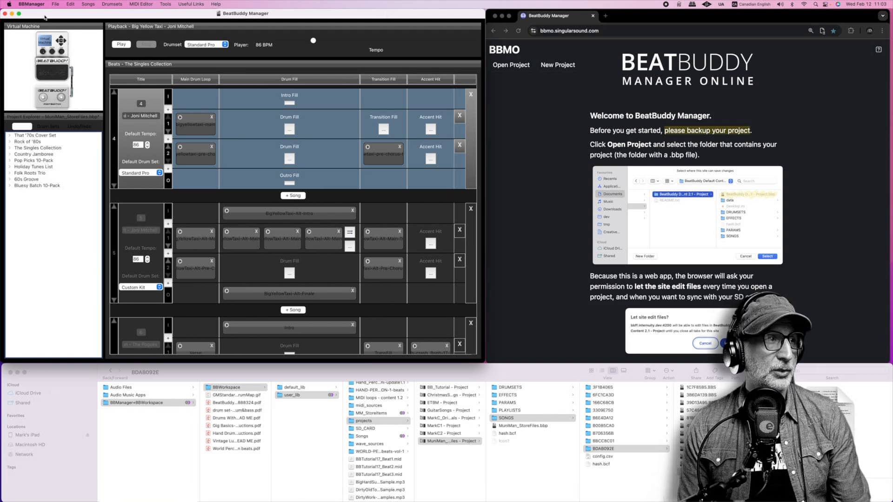
Create the empty 'New Project' and browse to its SONGS folder in Finder
{"action": "left_click", "coordinate": [55, 4]}
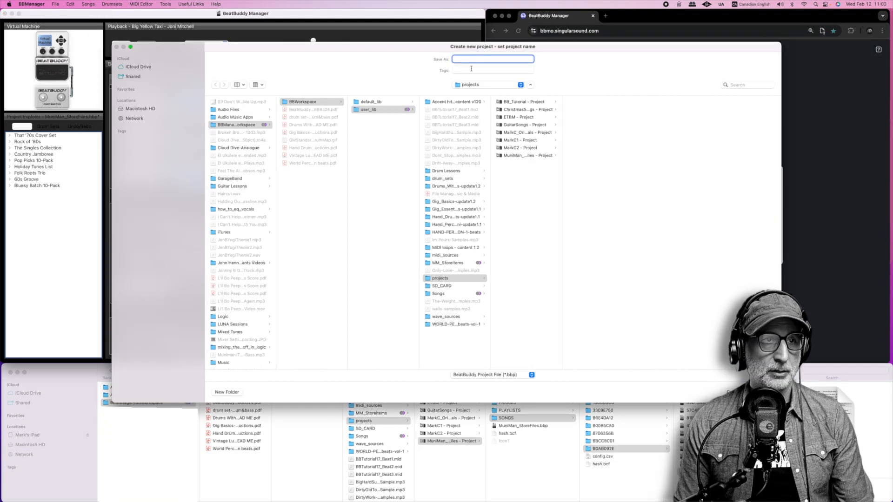
{"action": "type", "text": "New"}
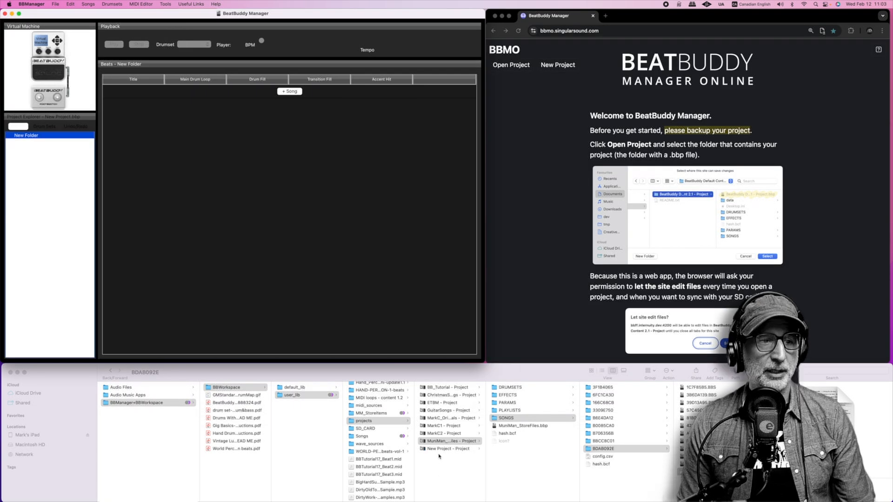
{"action": "left_click", "coordinate": [449, 448]}
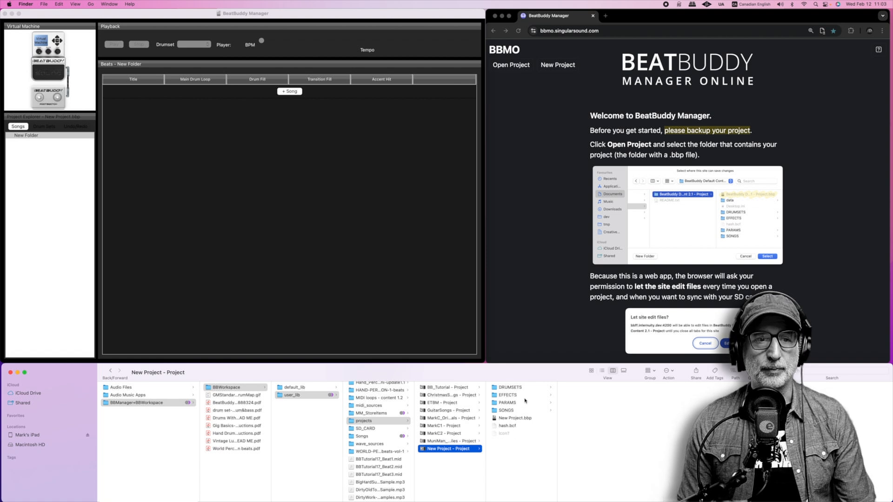
{"action": "mouse_move", "coordinate": [544, 418]}
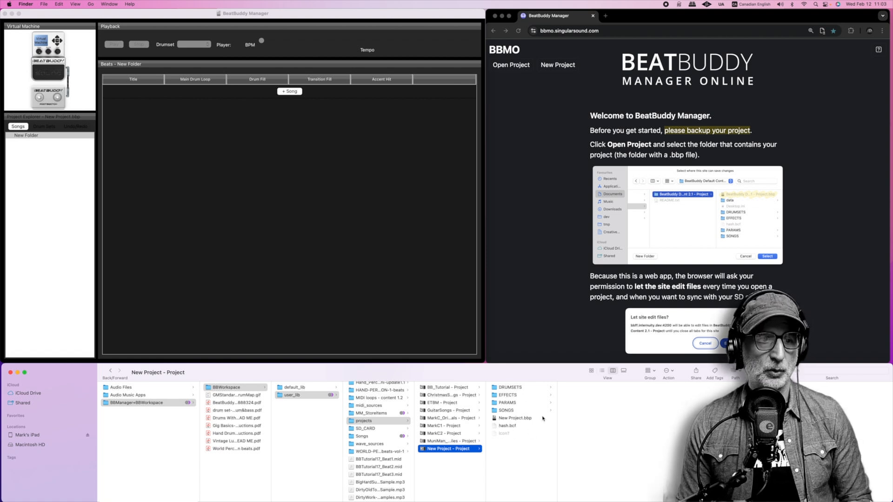
{"action": "left_click", "coordinate": [505, 410]}
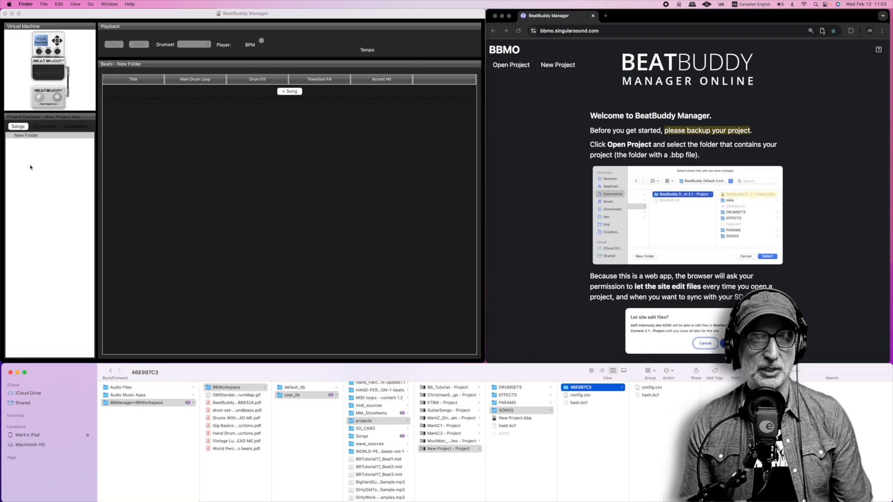
{"action": "mouse_move", "coordinate": [587, 424]}
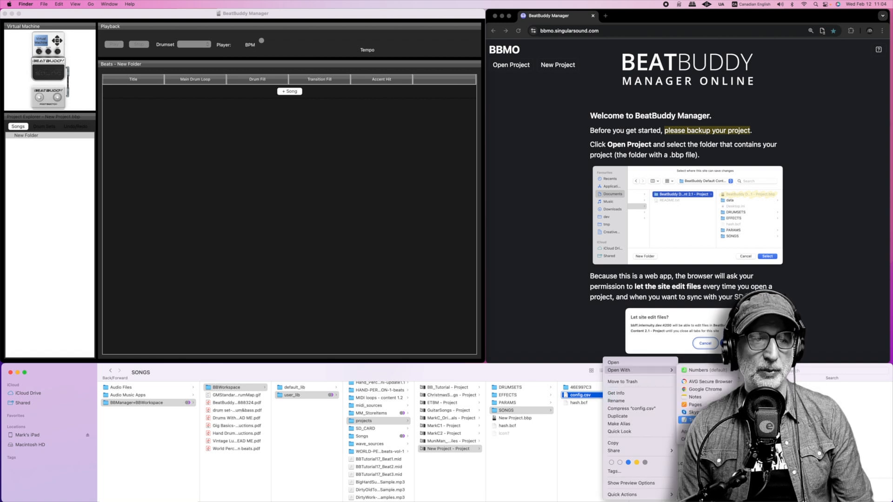
Replace 'New Folder' with 'Songs' in the new project's config.csv
{"action": "left_click", "coordinate": [613, 362]}
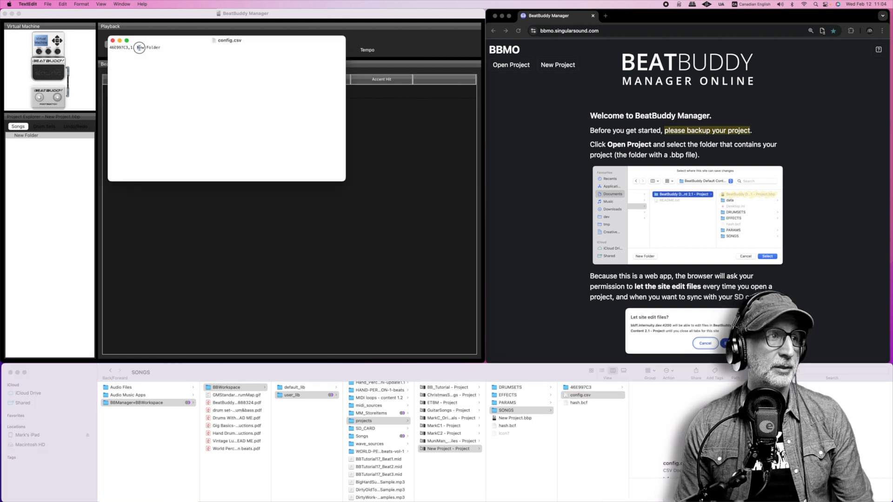
{"action": "double_click", "coordinate": [143, 47]}
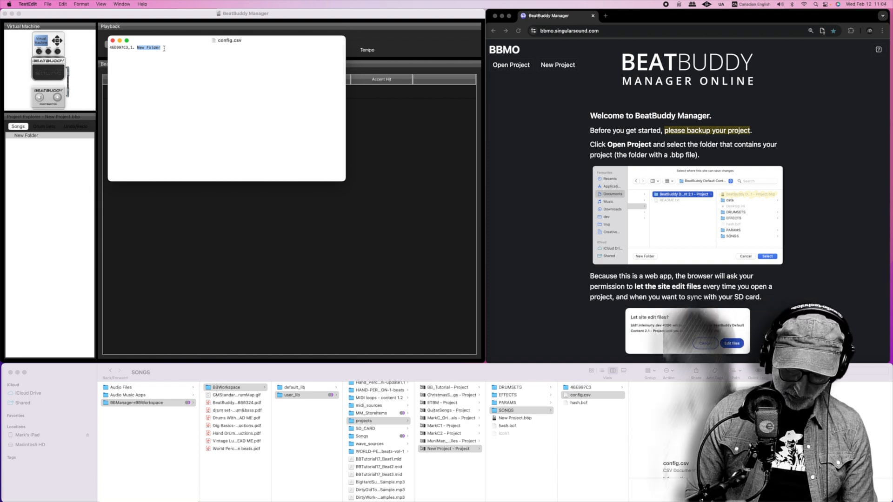
{"action": "type", "text": "S"}
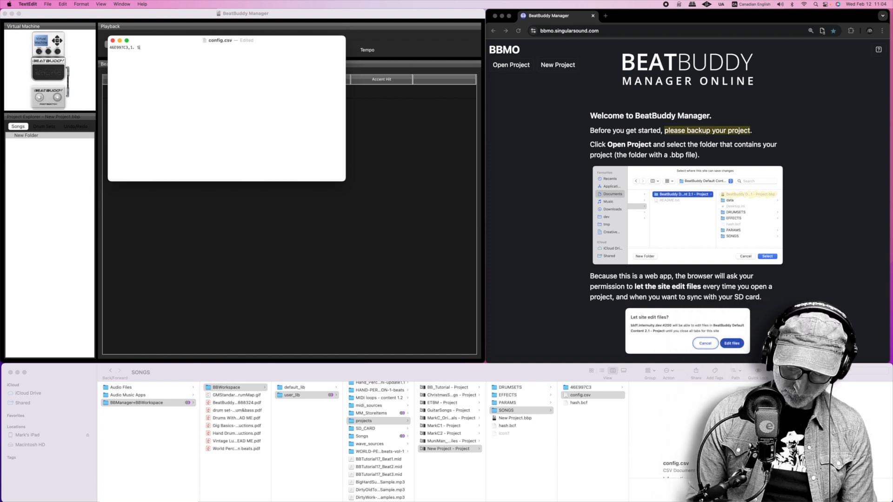
{"action": "type", "text": "Songs"}
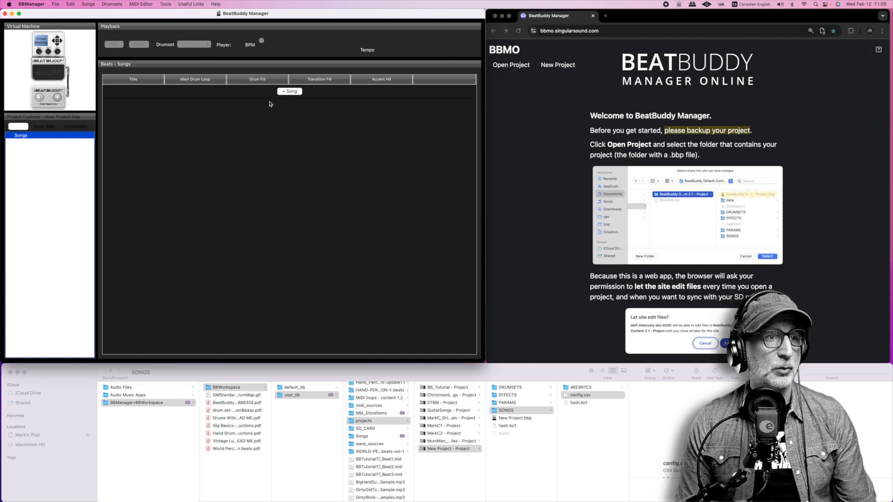
Add song 'Big Hard Sun' with BigHardSun-Verse and BigHardSun-Chorus MIDI files as parts
{"action": "left_click", "coordinate": [289, 91]}
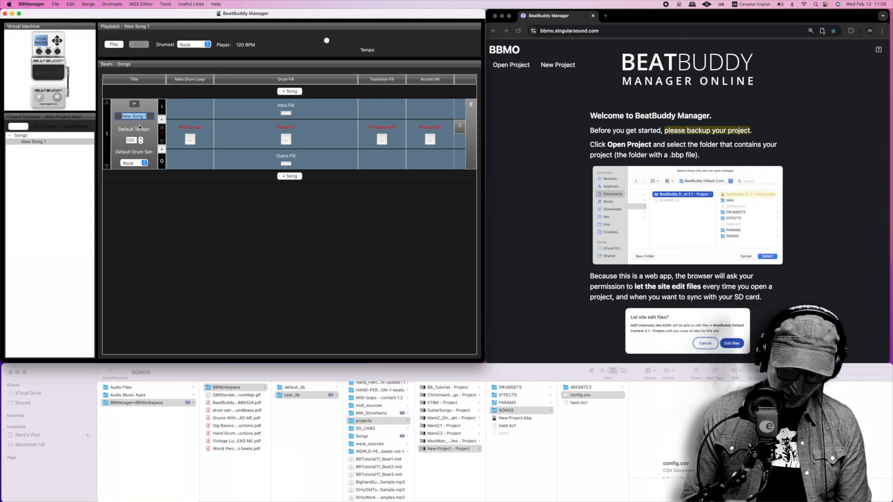
{"action": "type", "text": "Big Hard Sun"}
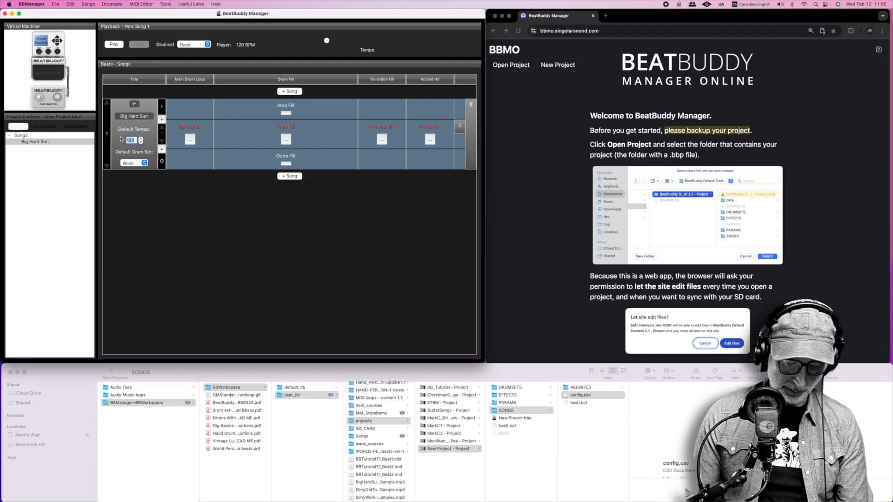
{"action": "left_click", "coordinate": [144, 138]}
{"action": "type", "text": "140"}
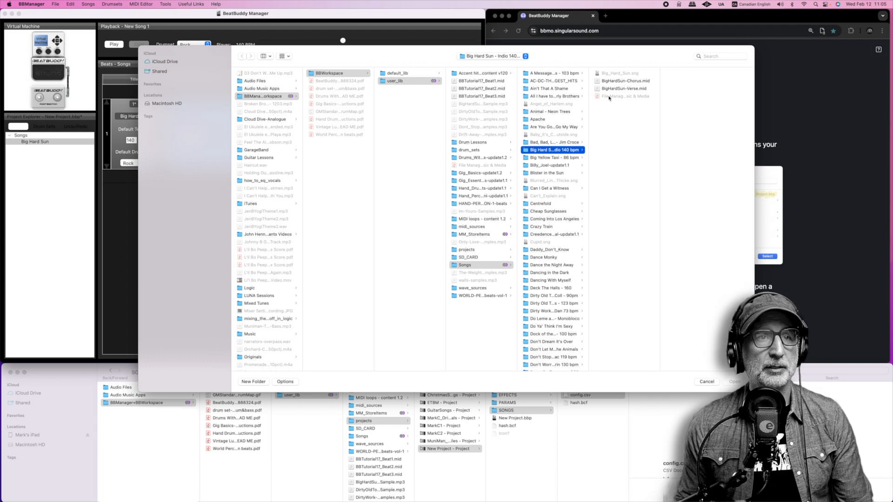
{"action": "left_click", "coordinate": [623, 88]}
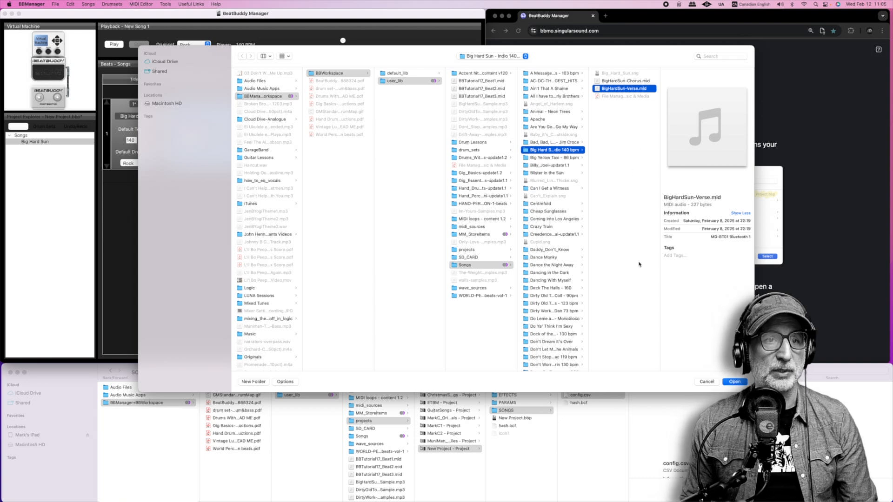
{"action": "left_click", "coordinate": [734, 382]}
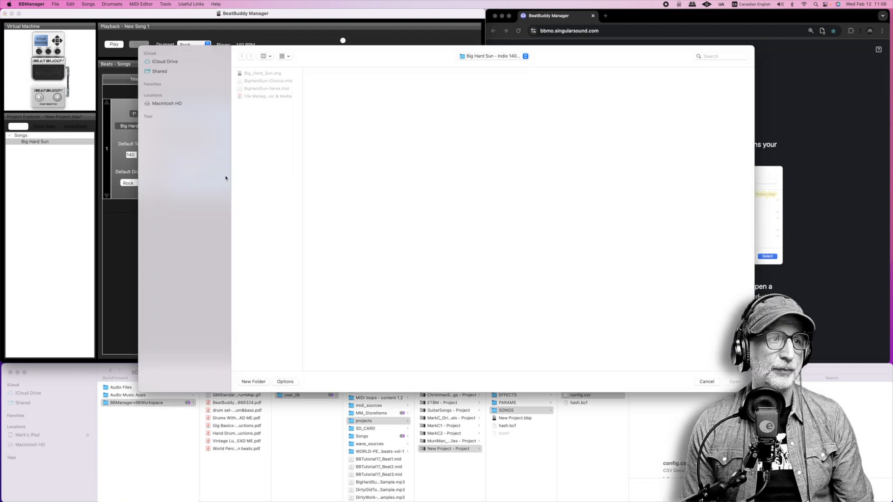
{"action": "left_click", "coordinate": [268, 80]}
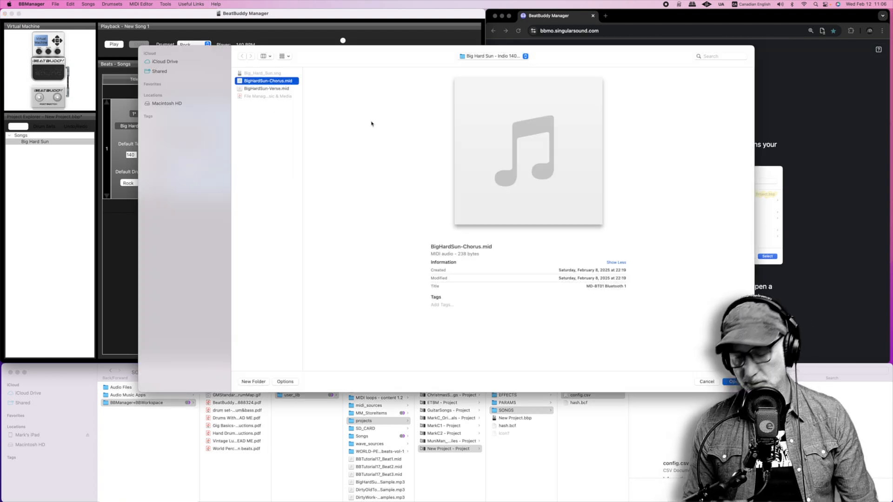
{"action": "left_click", "coordinate": [731, 382]}
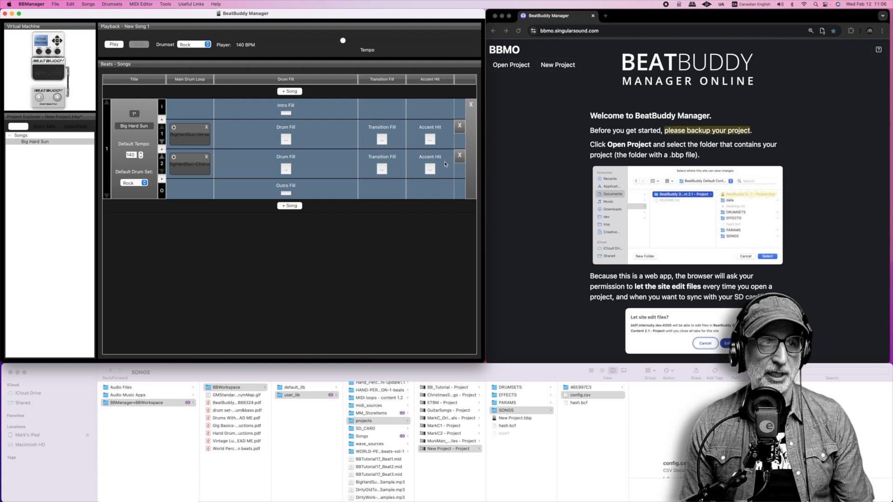
{"action": "mouse_move", "coordinate": [412, 189]}
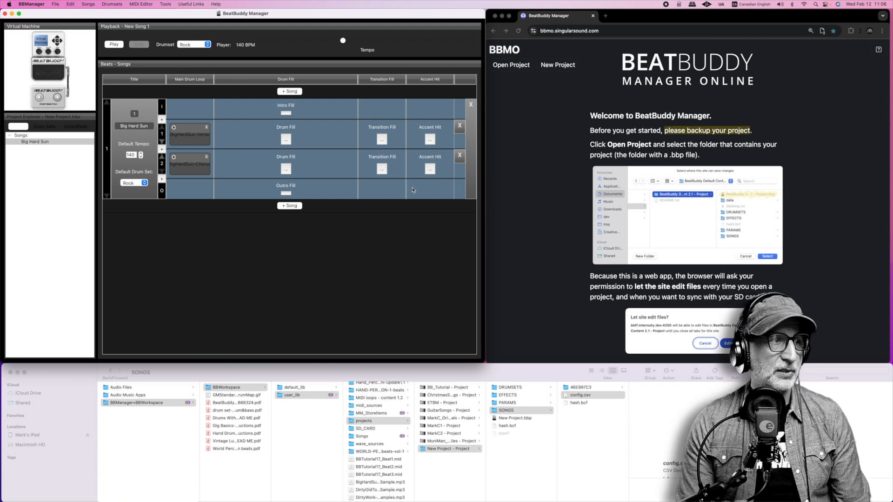
{"action": "mouse_move", "coordinate": [319, 41]}
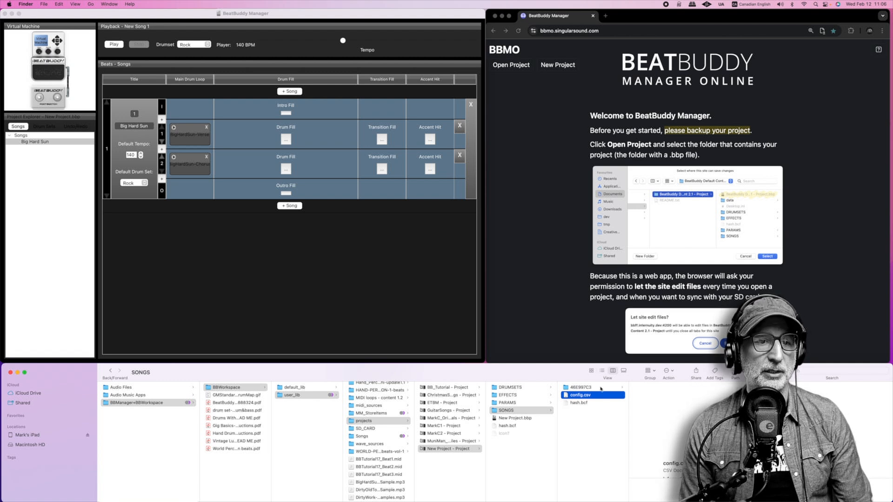
Open folder 46E997C3 and inspect its config.csv in TextEdit
{"action": "left_click", "coordinate": [581, 387]}
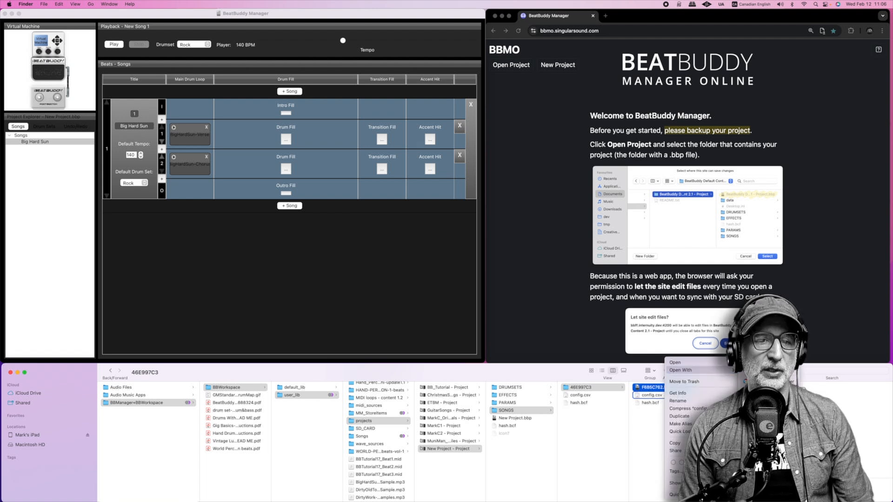
{"action": "left_click", "coordinate": [674, 362]}
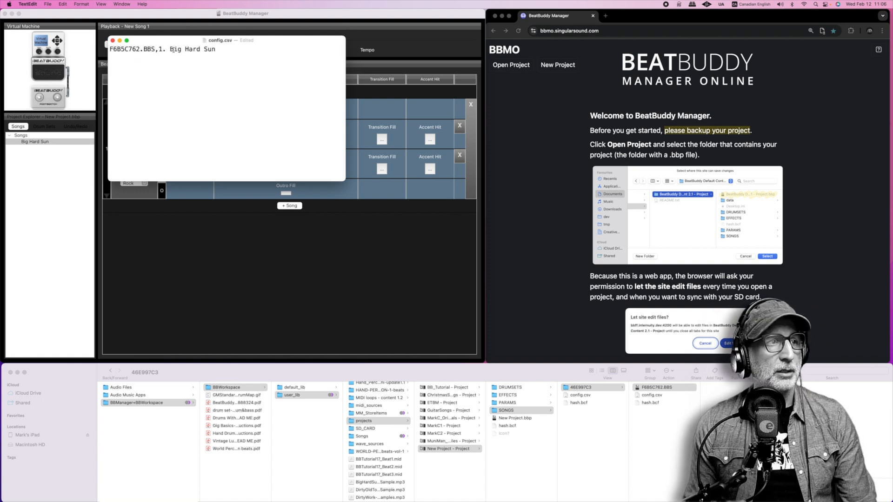
{"action": "double_click", "coordinate": [190, 49]}
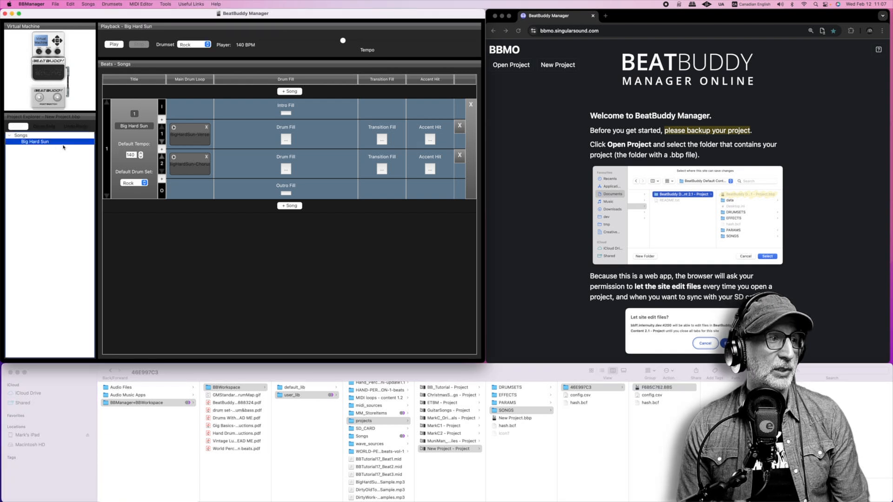
Export Big Hard Sun as Big_Hard_Sun.sng, replacing the existing file
{"action": "left_click", "coordinate": [88, 4]}
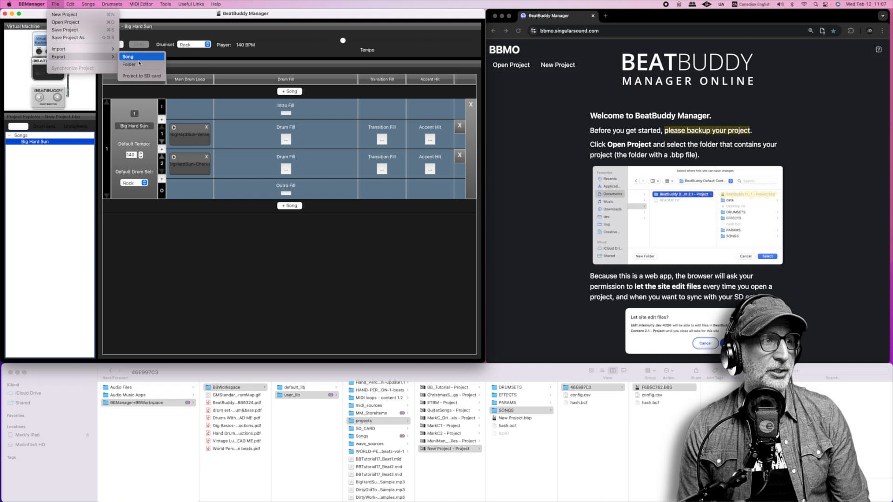
{"action": "mouse_move", "coordinate": [128, 57]}
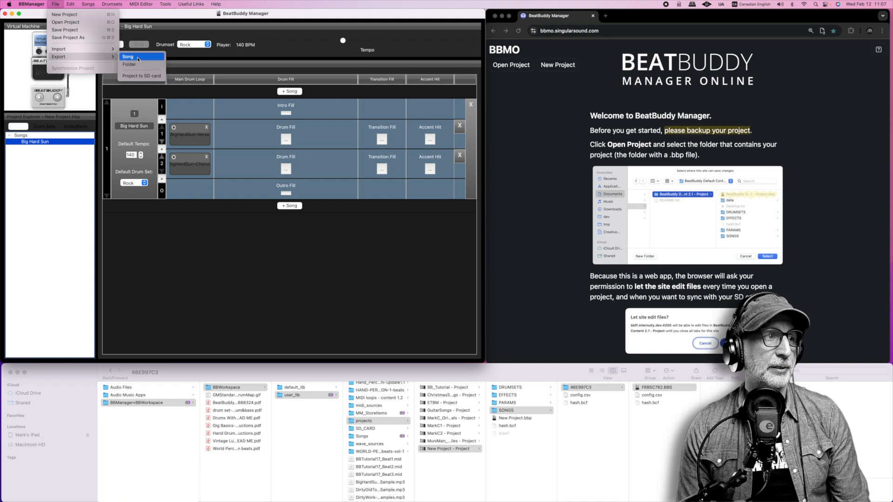
{"action": "left_click", "coordinate": [128, 56]}
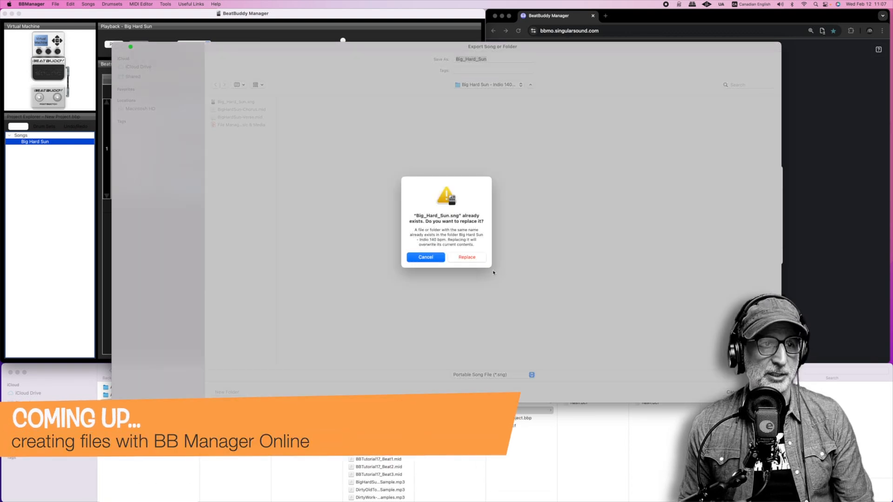
{"action": "left_click", "coordinate": [465, 257]}
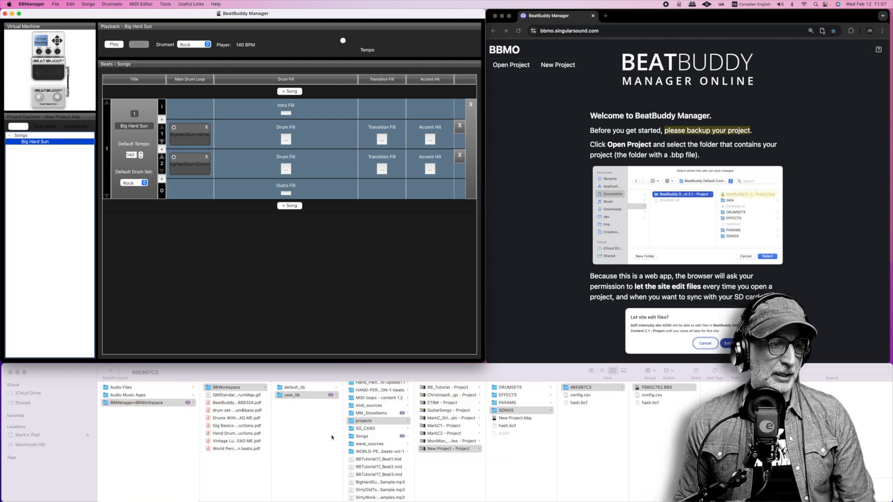
Browse Finder from Songs to the 'Big Hard Sun – Indio 140 bpm' folder
{"action": "left_click", "coordinate": [362, 436]}
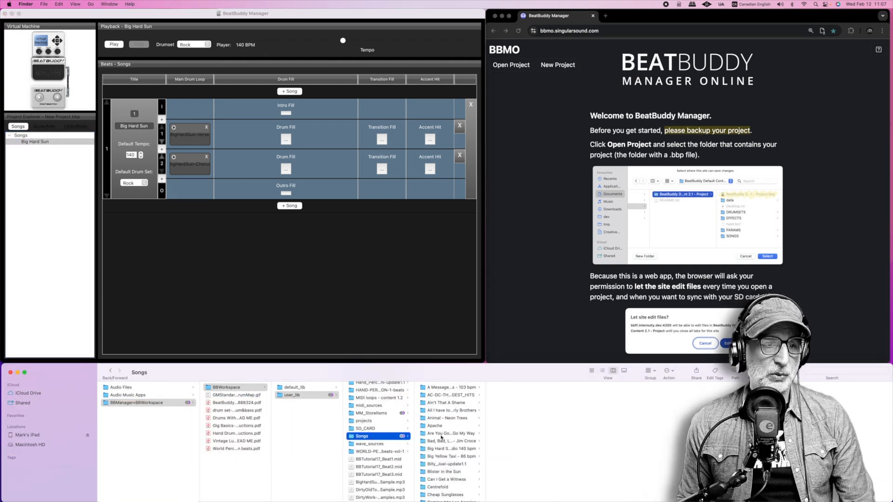
{"action": "scroll", "scroll_direction": "down", "scroll_amount": 3}
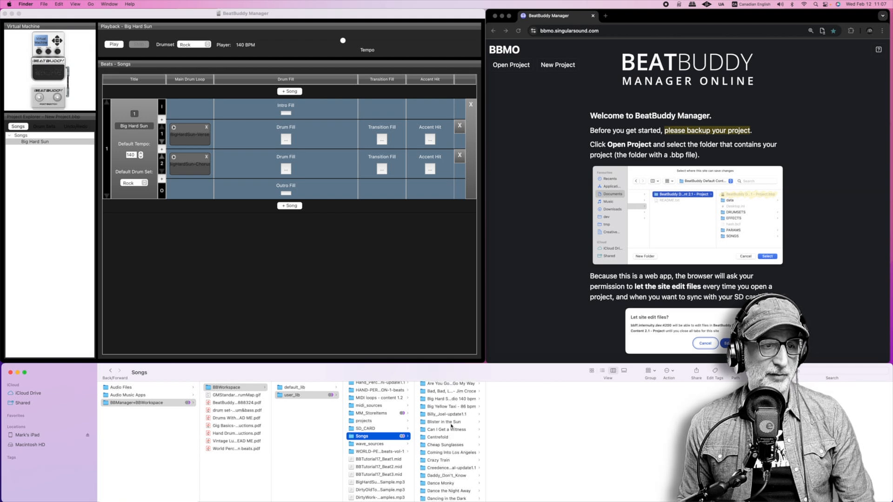
{"action": "left_click", "coordinate": [449, 398]}
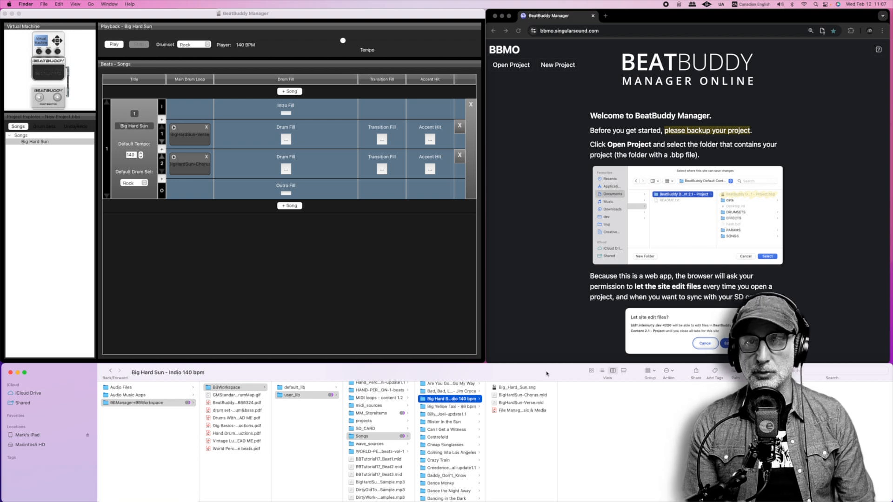
{"action": "mouse_move", "coordinate": [526, 354]}
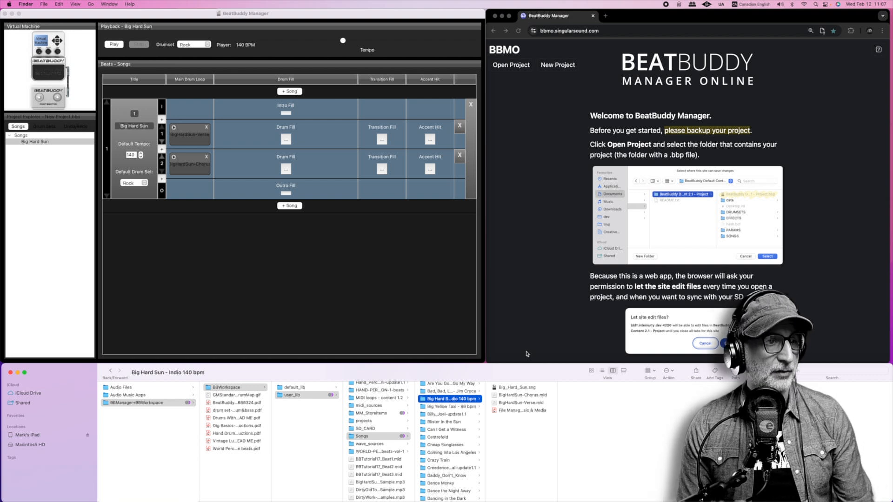
{"action": "mouse_move", "coordinate": [499, 180]}
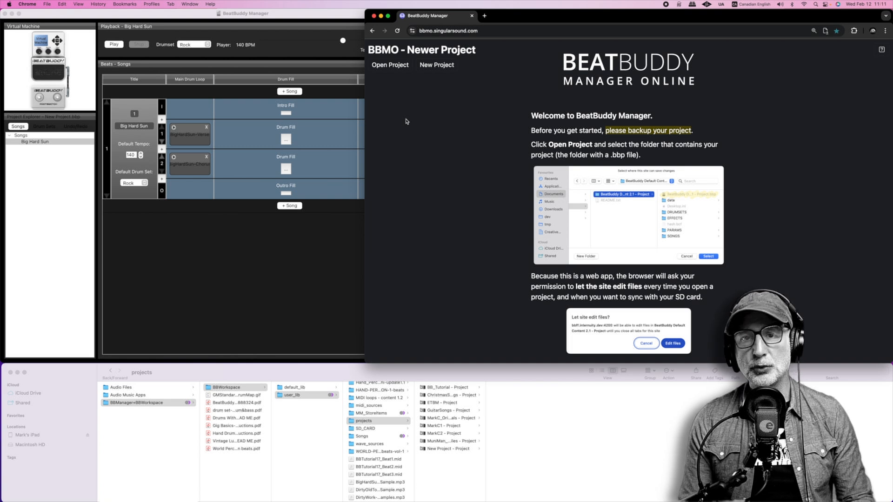
{"action": "mouse_move", "coordinate": [413, 112]}
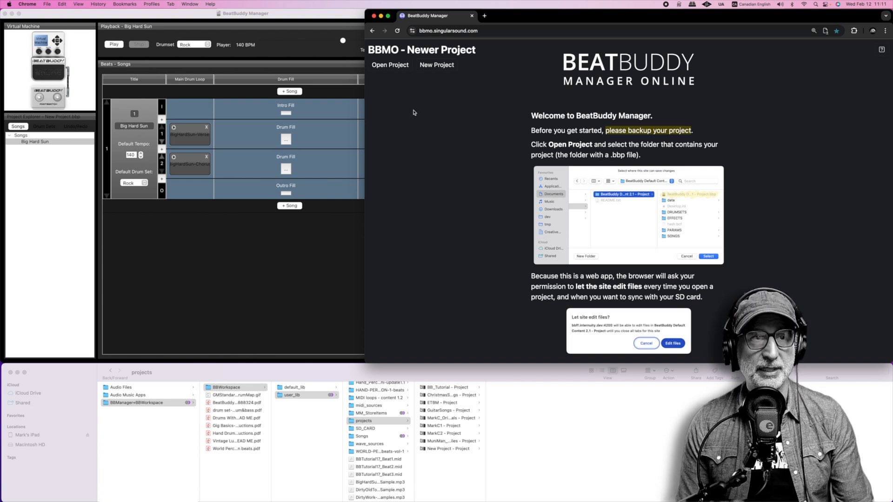
Create a 'Newer Project' folder inside projects and open it in BBMO
{"action": "left_click", "coordinate": [436, 64]}
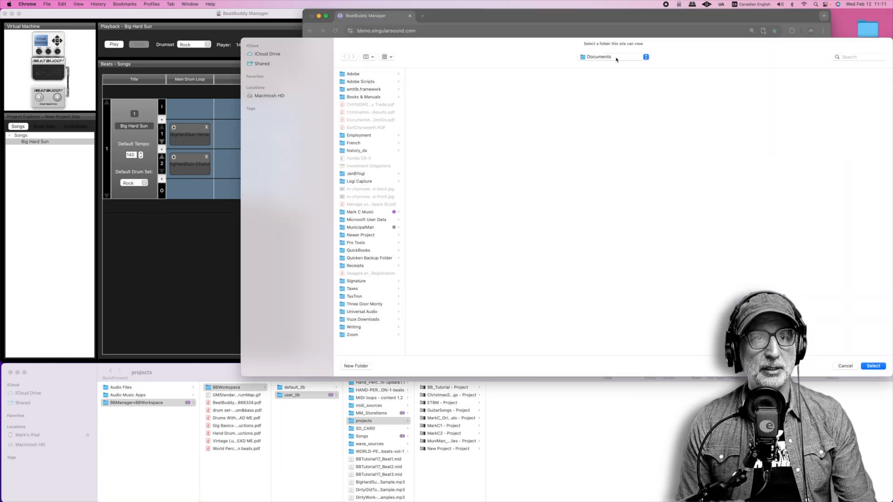
{"action": "left_click", "coordinate": [613, 56]}
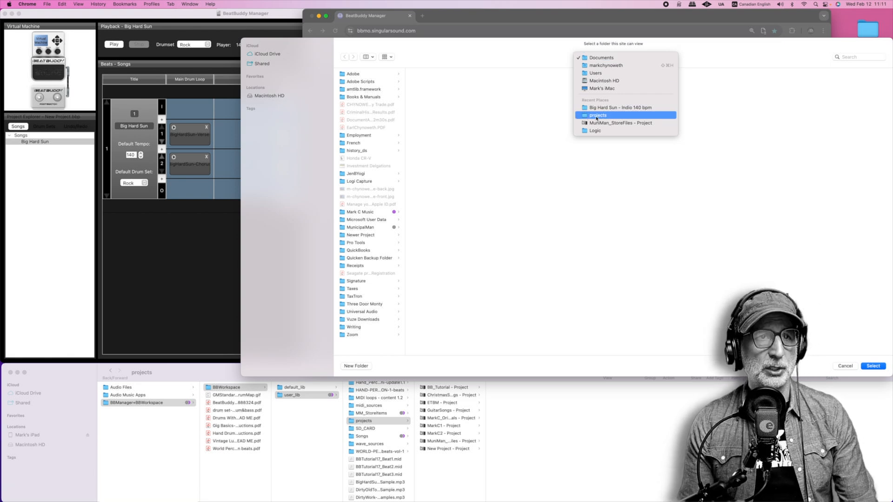
{"action": "left_click", "coordinate": [599, 114]}
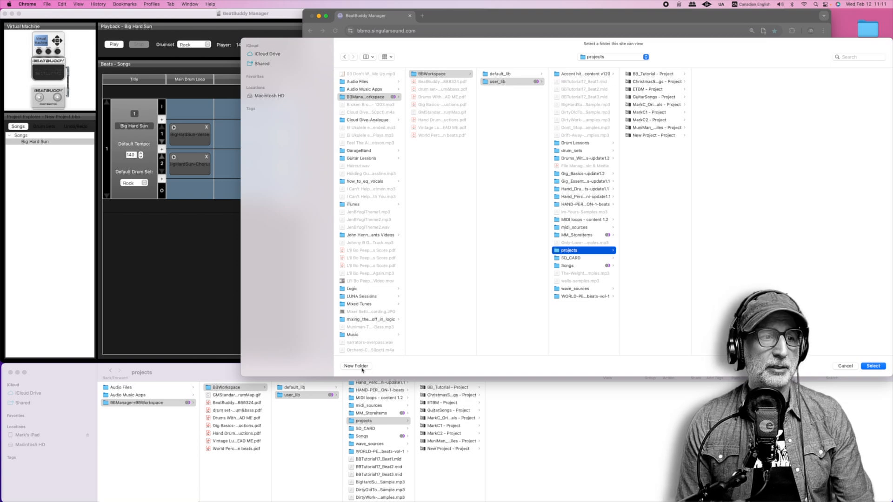
{"action": "left_click", "coordinate": [355, 365]}
{"action": "type", "text": "Newer Pro"}
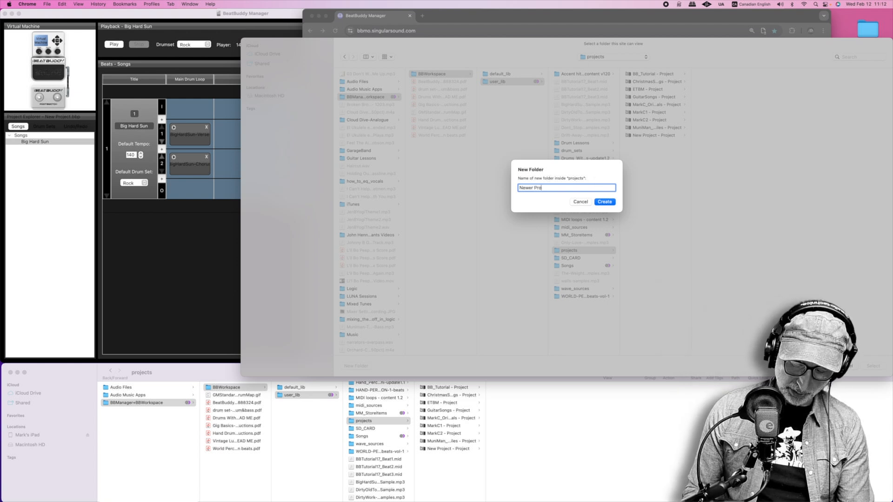
{"action": "left_click", "coordinate": [604, 201]}
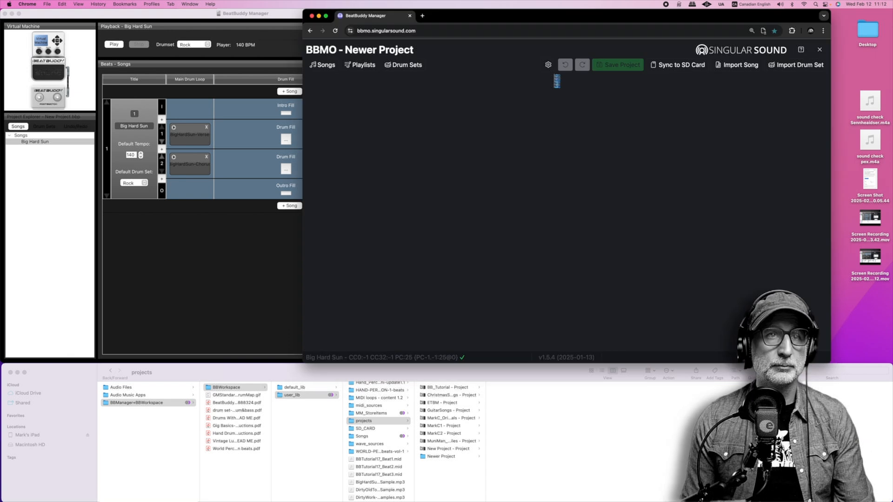
Rename the project's New Folder to 'Songs'
{"action": "left_click", "coordinate": [322, 64]}
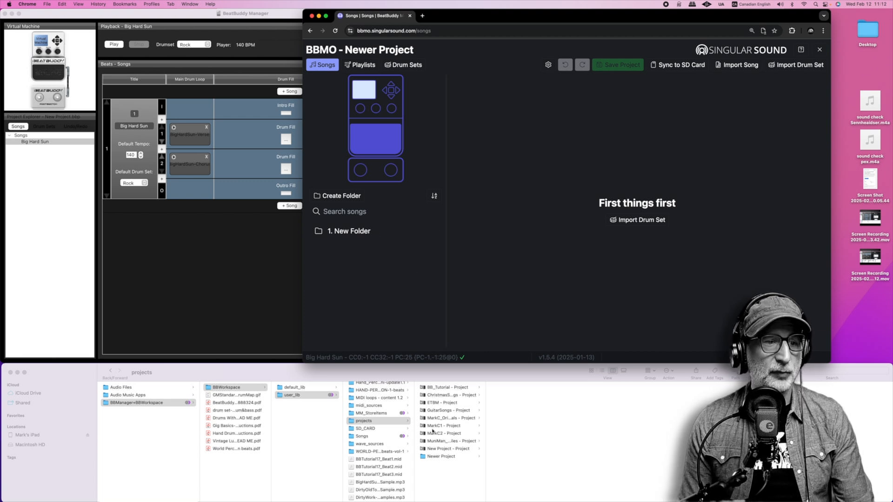
{"action": "left_click", "coordinate": [449, 456]}
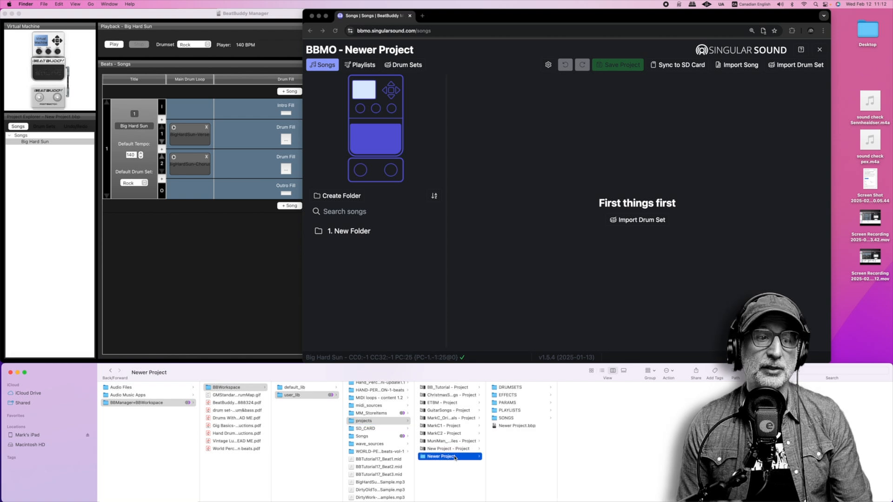
{"action": "mouse_move", "coordinate": [379, 279]}
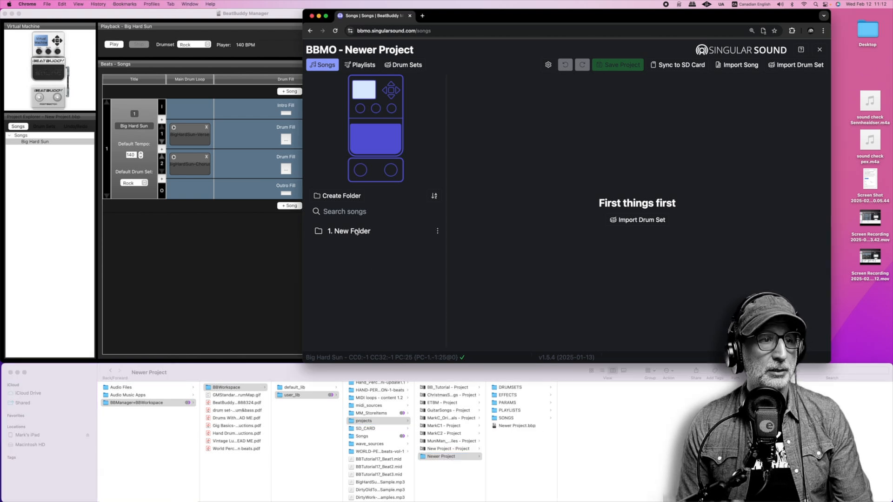
{"action": "double_click", "coordinate": [348, 230]}
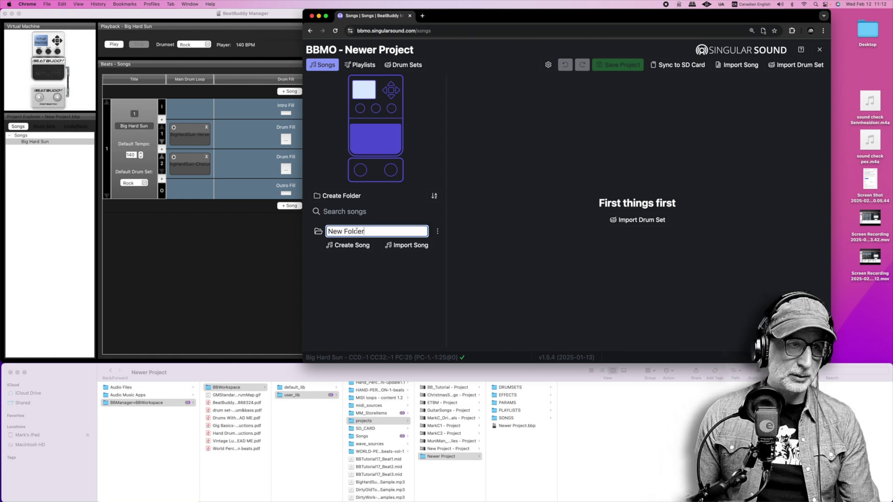
{"action": "key", "text": "backspace"}
{"action": "type", "text": "Son"}
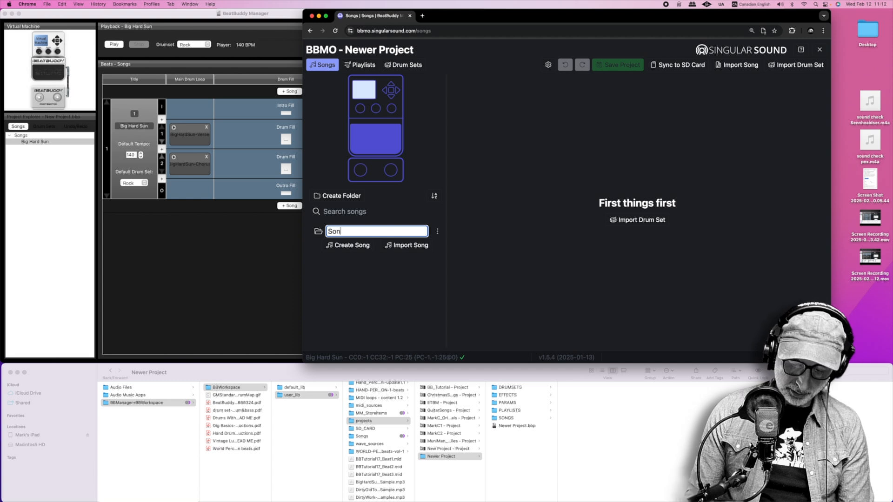
{"action": "key", "text": "Return"}
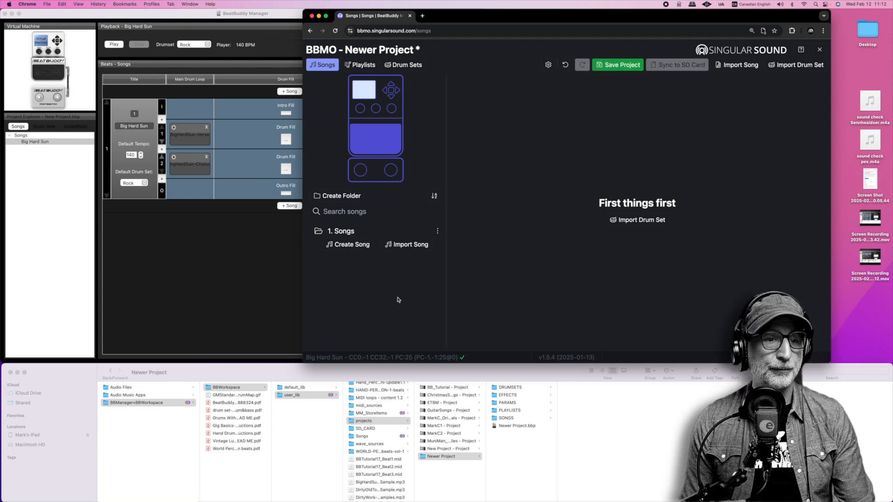
Browse into the SONGS folder's 55E8491E directory and select config.csv
{"action": "left_click", "coordinate": [505, 417]}
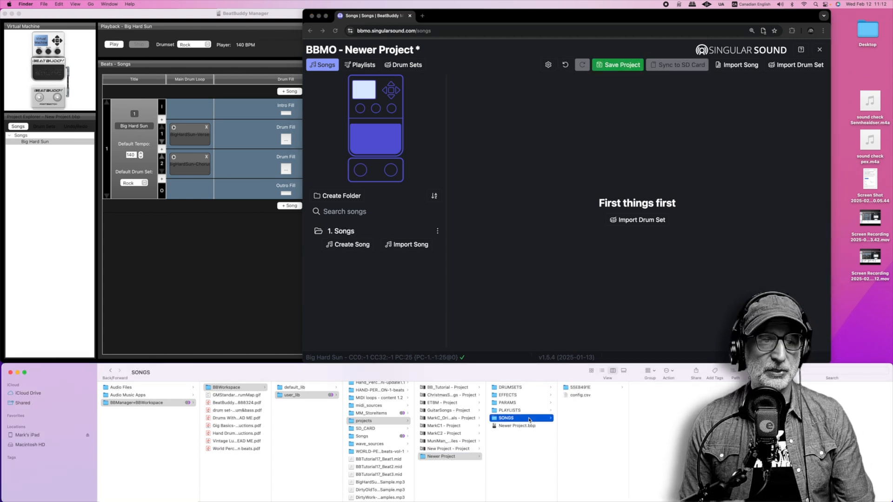
{"action": "left_click", "coordinate": [585, 387]}
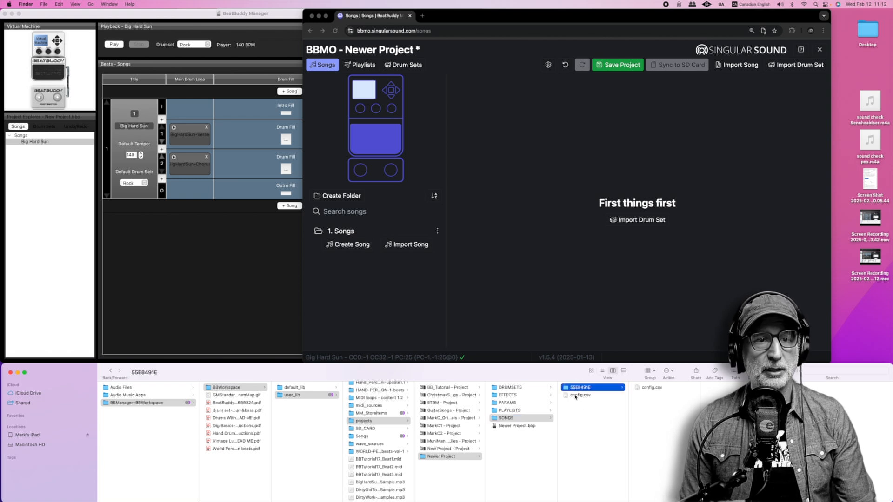
{"action": "left_click", "coordinate": [581, 396]}
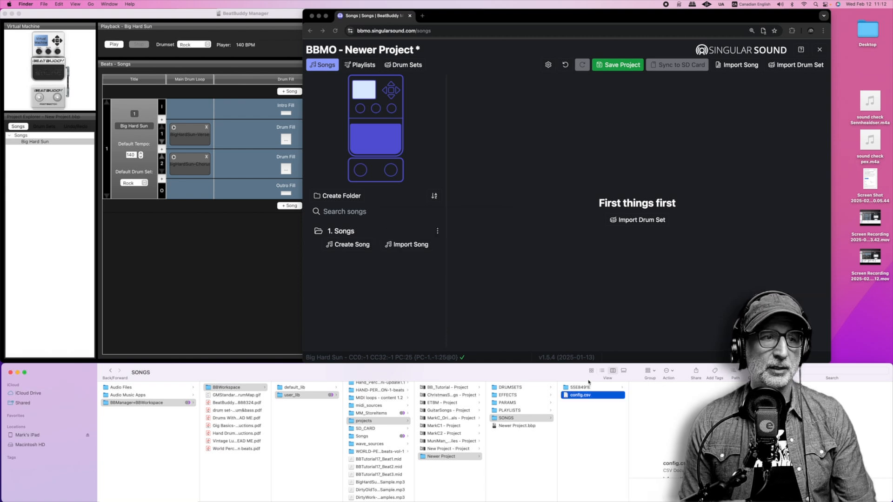
Create a new song in the Songs folder and import the Rock drum set
{"action": "left_click", "coordinate": [346, 244]}
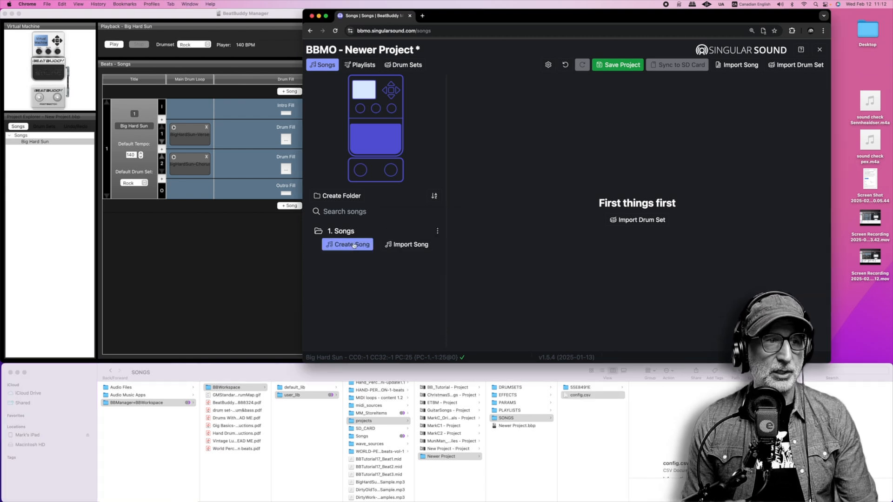
{"action": "left_click", "coordinate": [347, 244]}
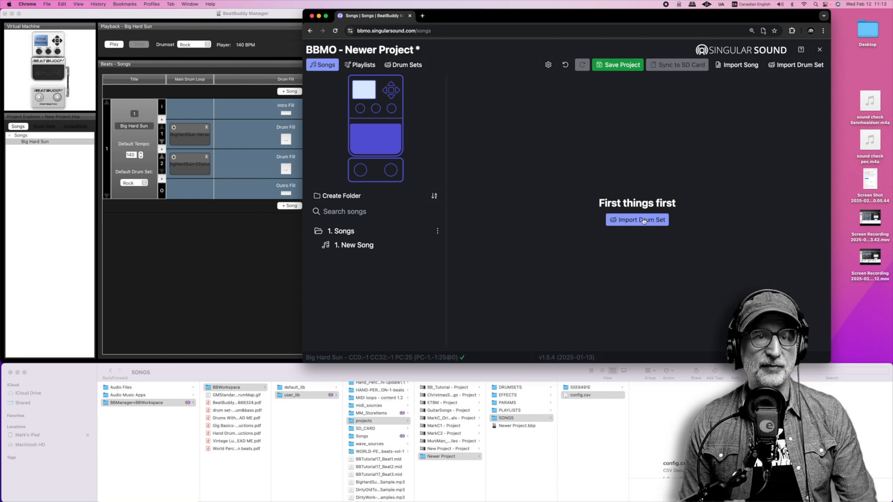
{"action": "left_click", "coordinate": [636, 220]}
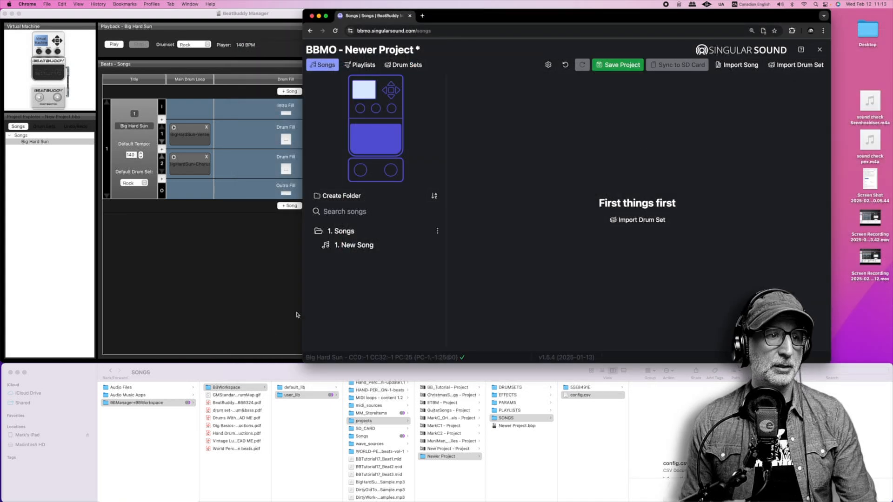
{"action": "left_click", "coordinate": [403, 64]}
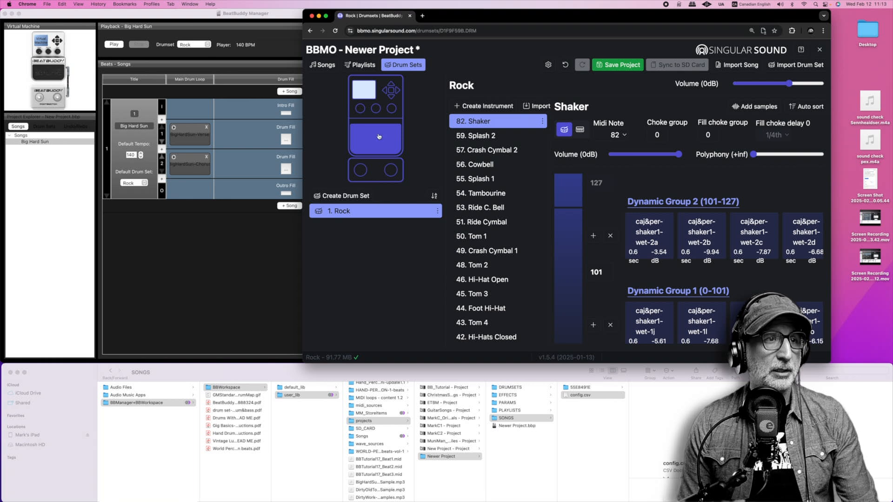
Rename the new song to 'Big Hard Sun'
{"action": "left_click", "coordinate": [322, 64]}
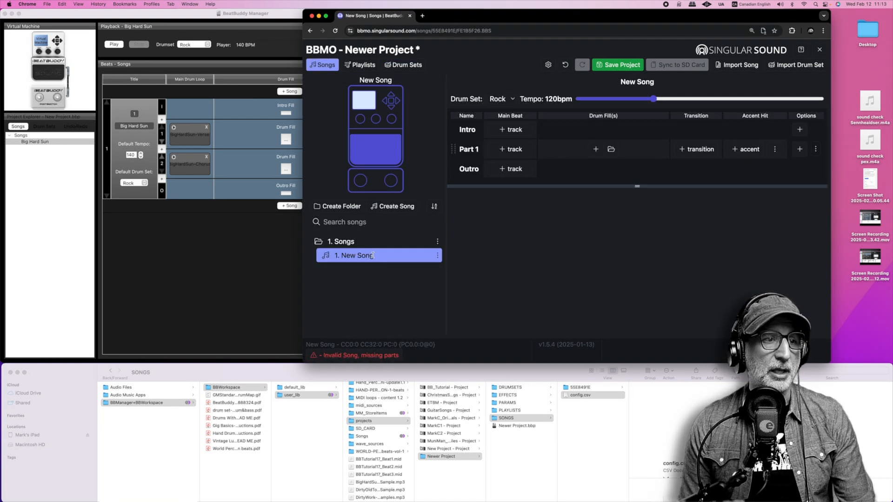
{"action": "double_click", "coordinate": [356, 256]}
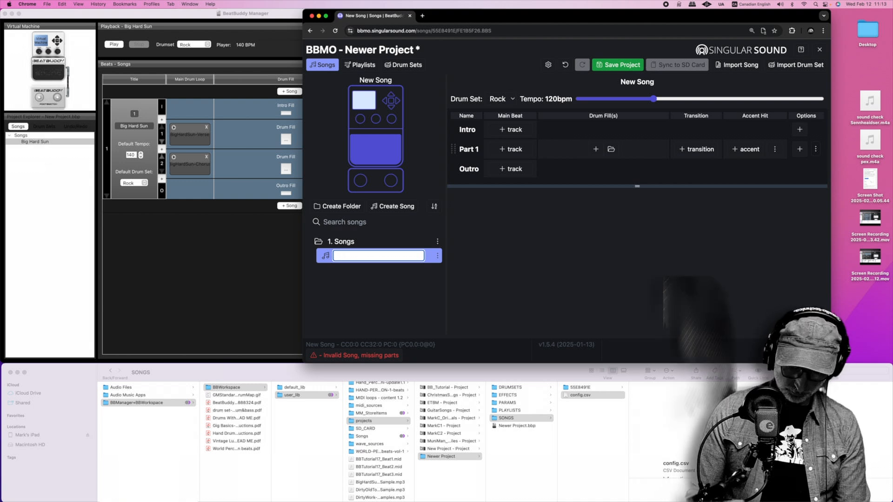
{"action": "type", "text": "Big Hrd Sun"}
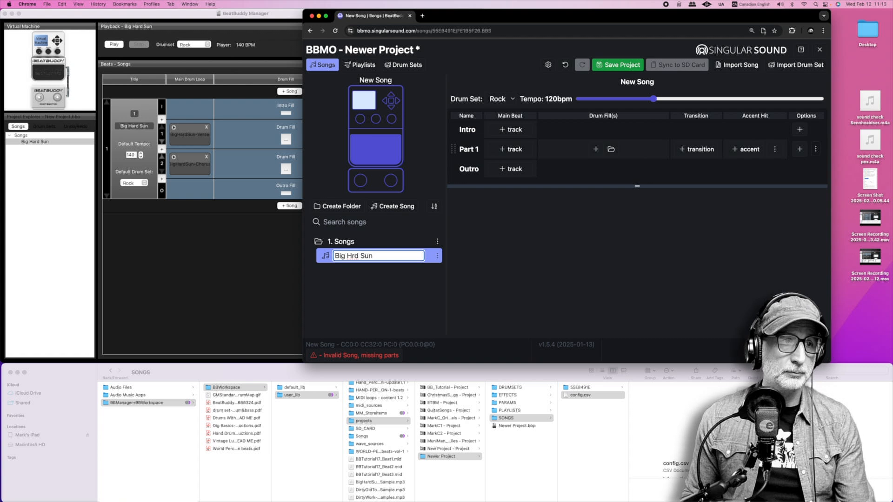
{"action": "type", "text": "a"}
{"action": "key", "text": "Return"}
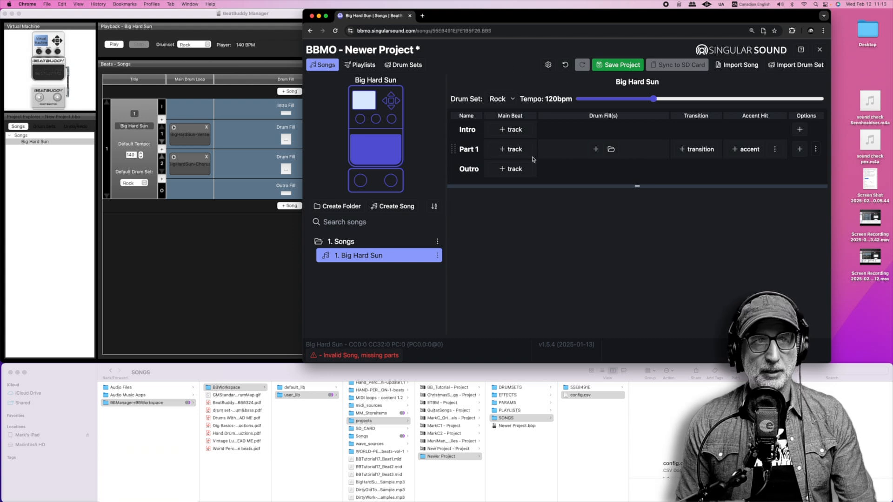
Load the verse MIDI file as Part 1's main beat, named 'Big hard Sun Verse'
{"action": "left_click", "coordinate": [510, 149]}
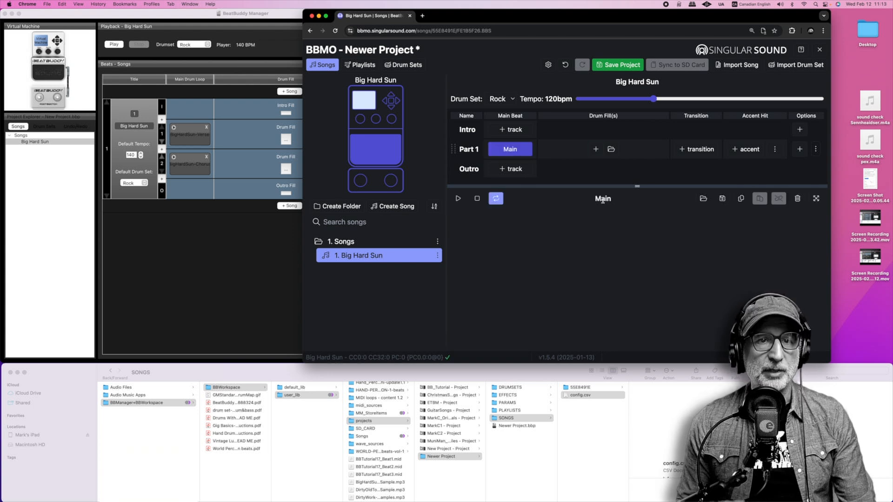
{"action": "mouse_move", "coordinate": [570, 154]}
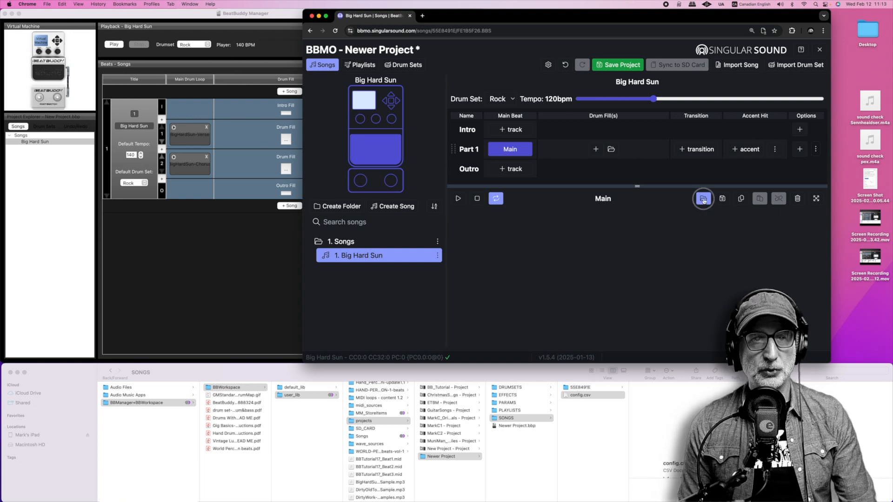
{"action": "left_click", "coordinate": [703, 198]}
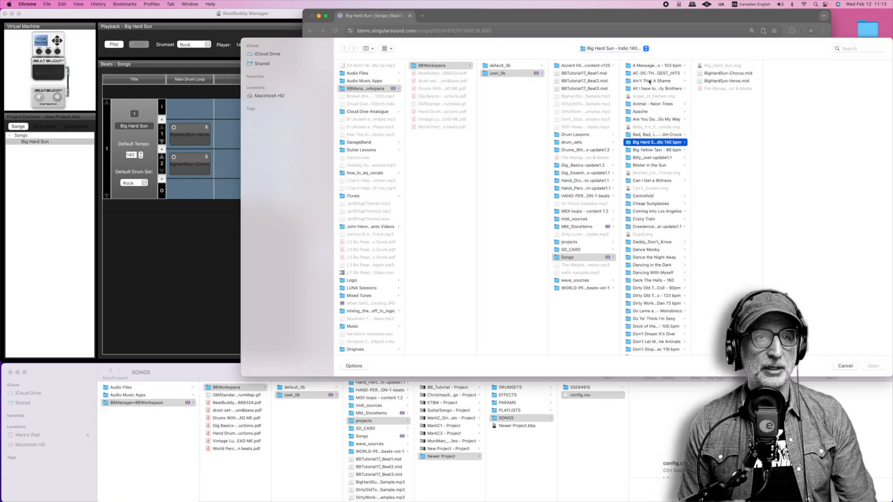
{"action": "left_click", "coordinate": [726, 81]}
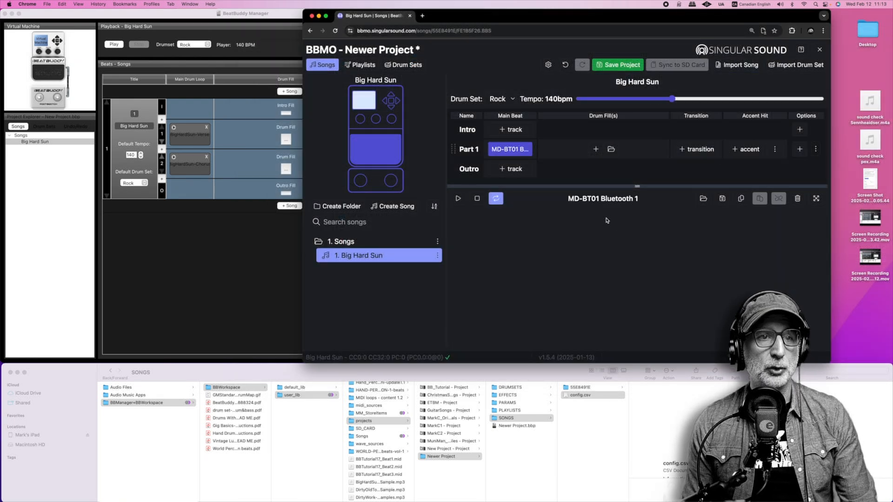
{"action": "double_click", "coordinate": [602, 199]}
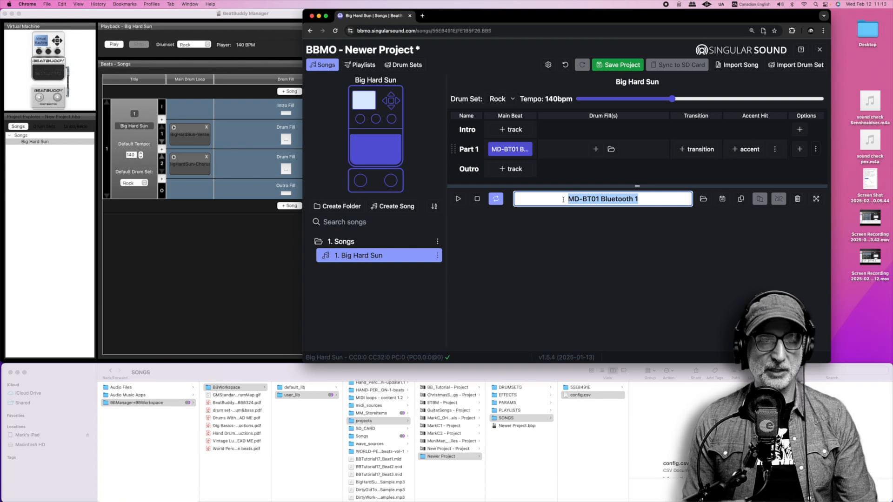
{"action": "type", "text": "Big hard"}
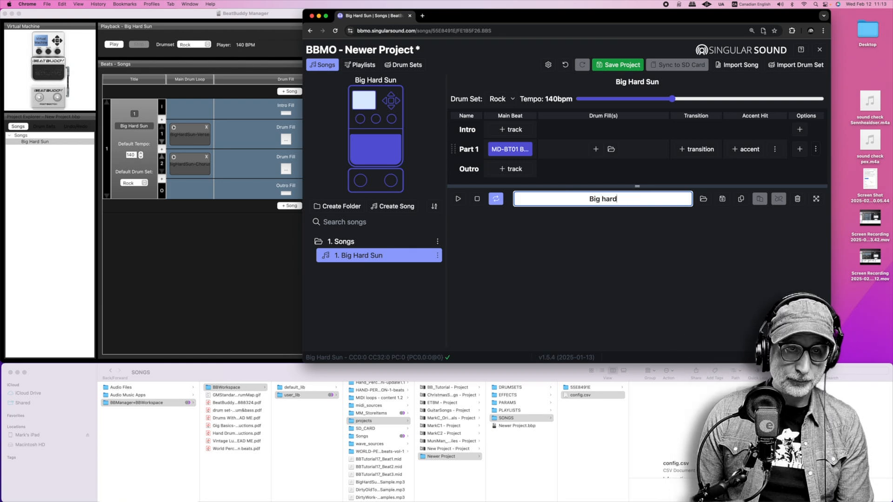
{"action": "type", "text": "Sun"}
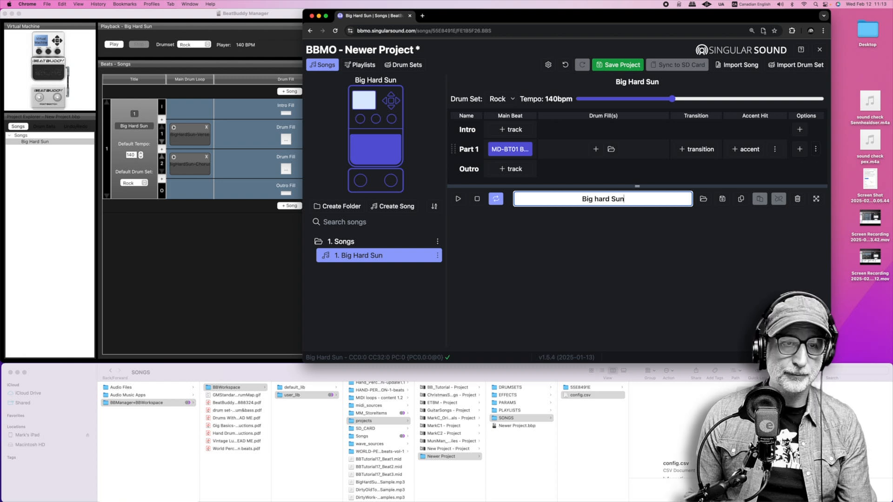
{"action": "type", "text": "Verse"}
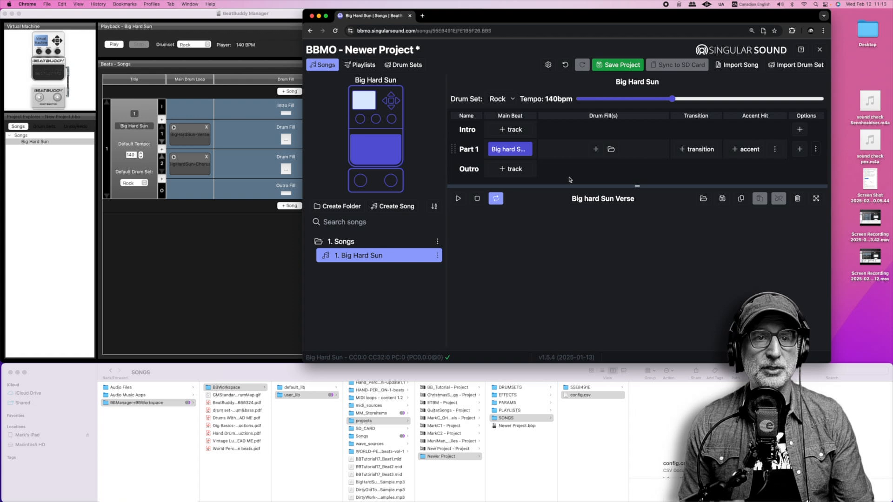
{"action": "mouse_move", "coordinate": [540, 171]}
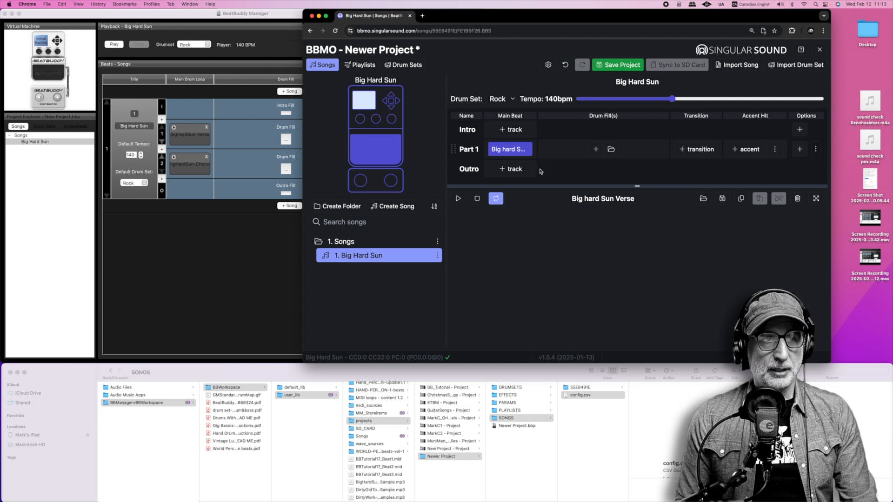
Add Part 2 and name its main beat 'Big Hard Sun Chorus'
{"action": "left_click", "coordinate": [800, 149]}
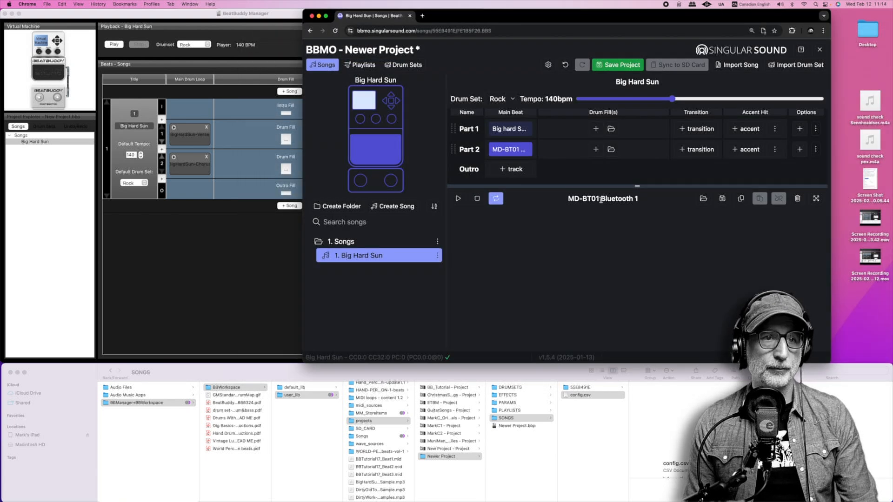
{"action": "double_click", "coordinate": [601, 199]}
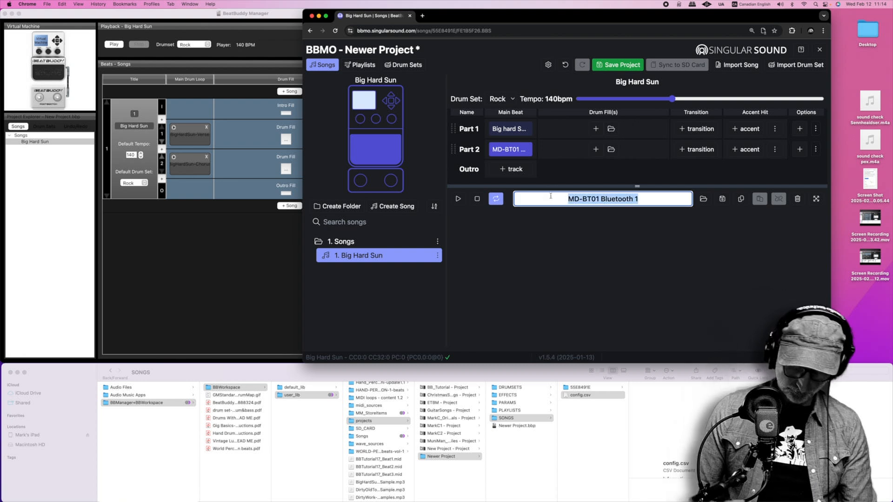
{"action": "type", "text": "Big Har"}
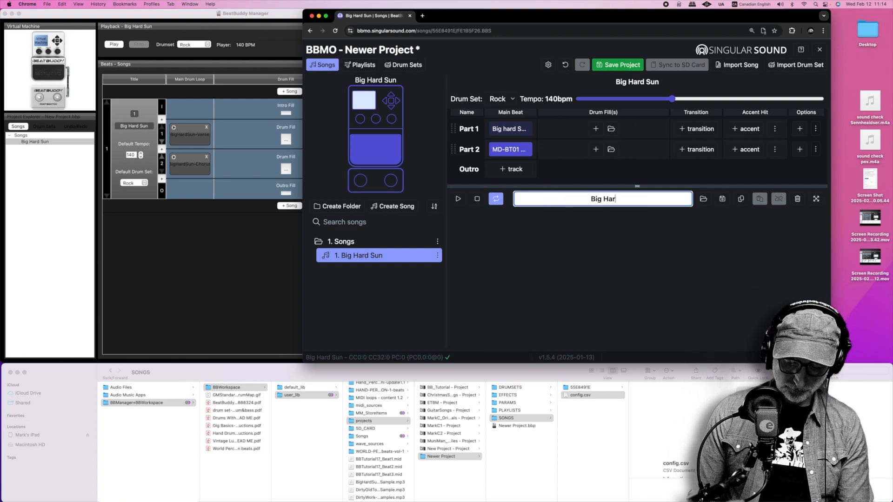
{"action": "type", "text": "d Sun"}
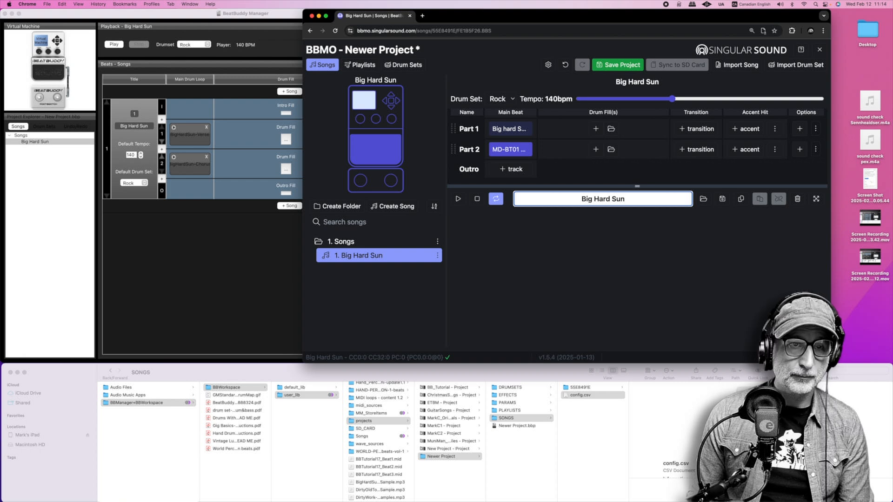
{"action": "type", "text": "Chorus"}
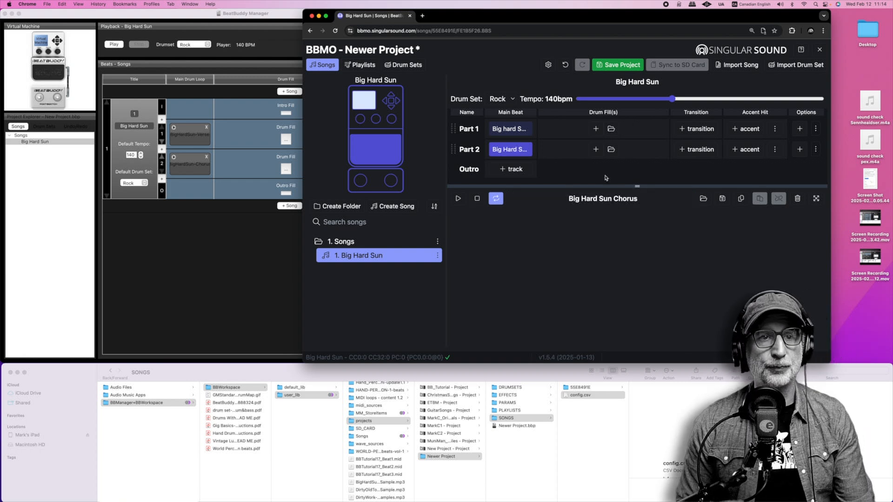
{"action": "mouse_move", "coordinate": [616, 154]}
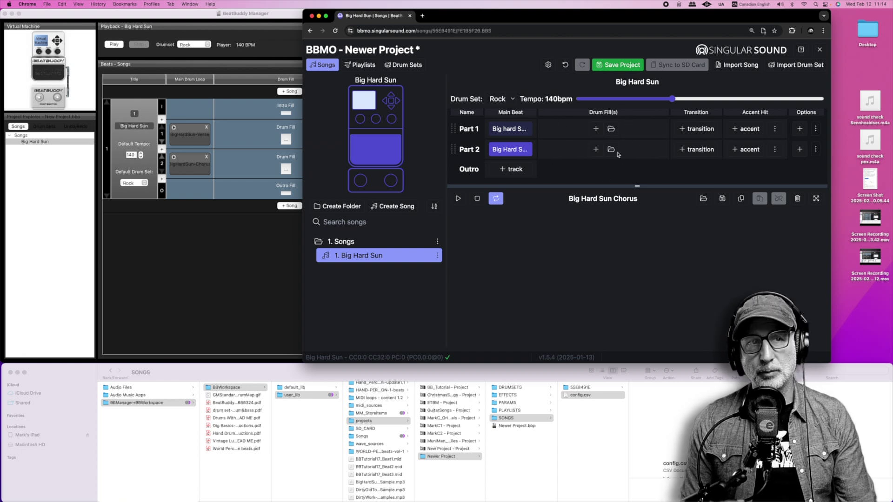
{"action": "mouse_move", "coordinate": [609, 182]}
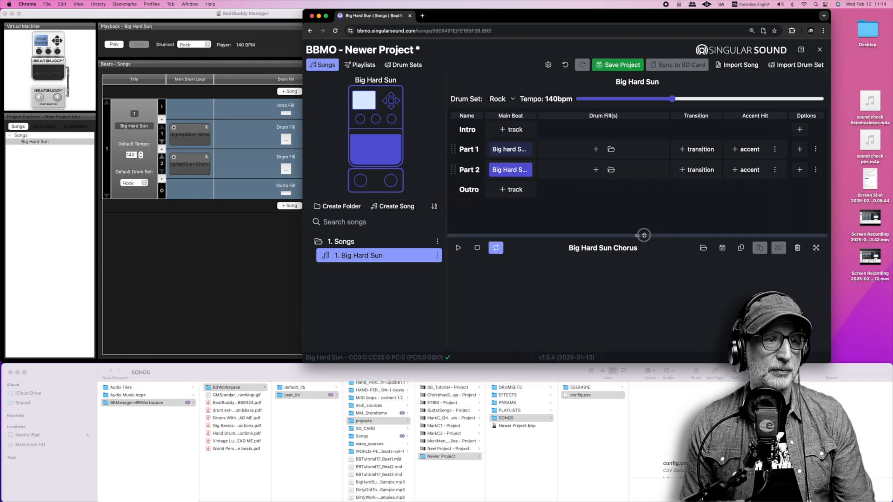
{"action": "mouse_move", "coordinate": [611, 48]}
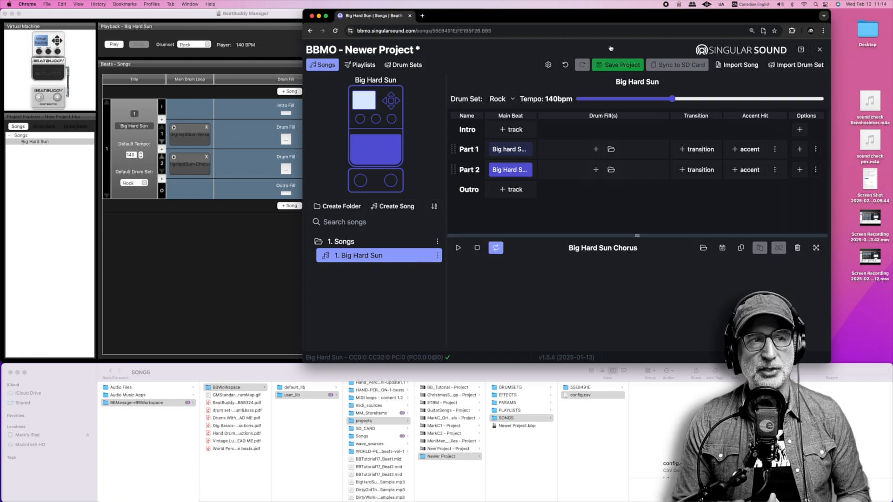
Save Newer Project with Big Hard Sun's verse and chorus parts
{"action": "left_click", "coordinate": [617, 64]}
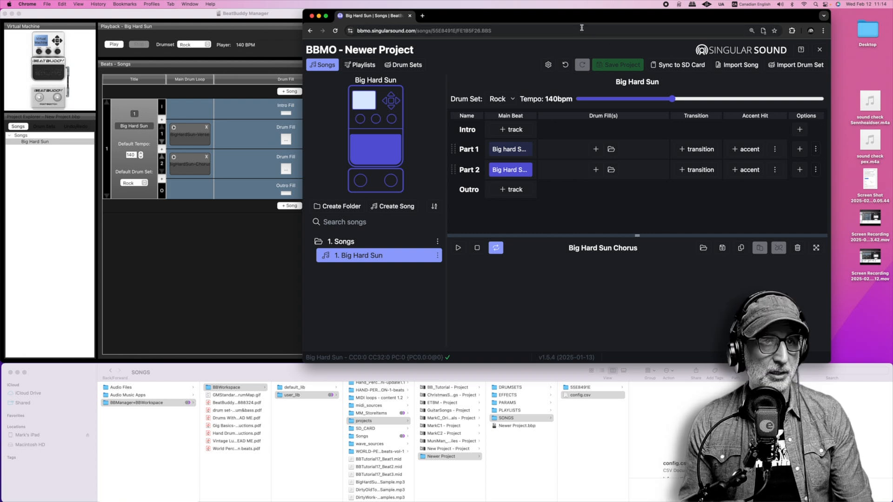
{"action": "mouse_move", "coordinate": [396, 242]}
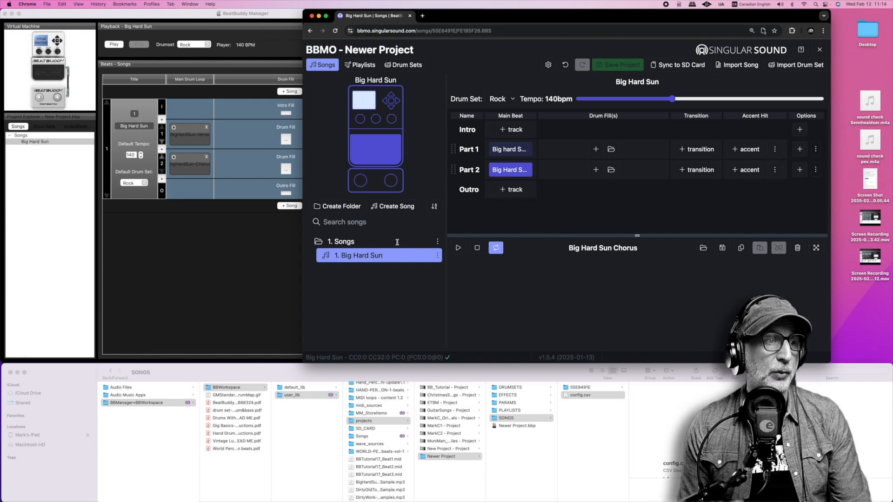
{"action": "mouse_move", "coordinate": [238, 246]}
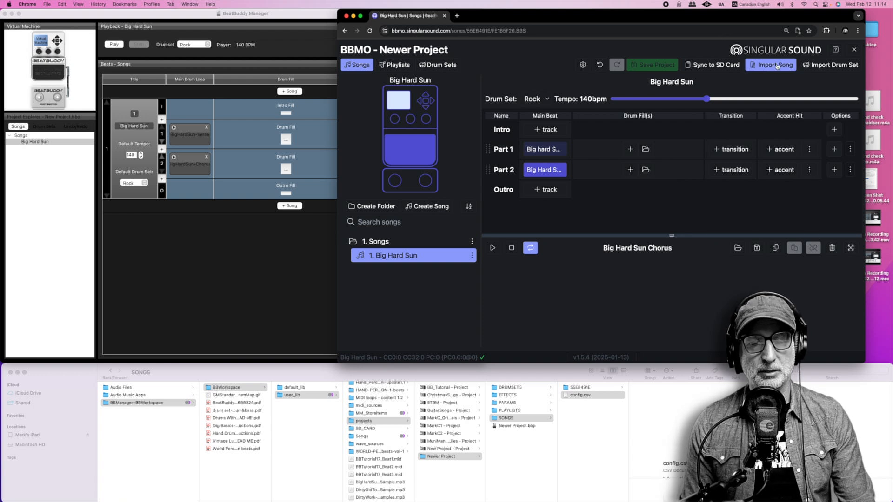
Import the song file Big_Hard_Sun.sng into the Songs folder
{"action": "left_click", "coordinate": [771, 65]}
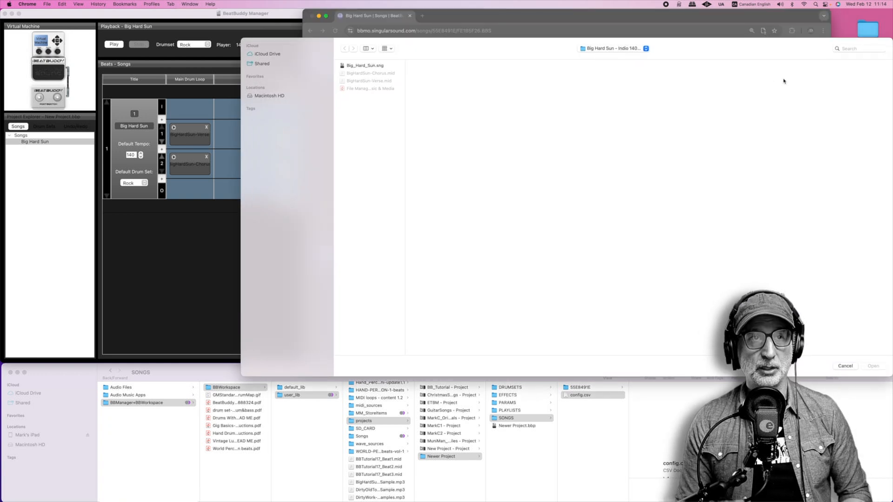
{"action": "left_click", "coordinate": [366, 65]}
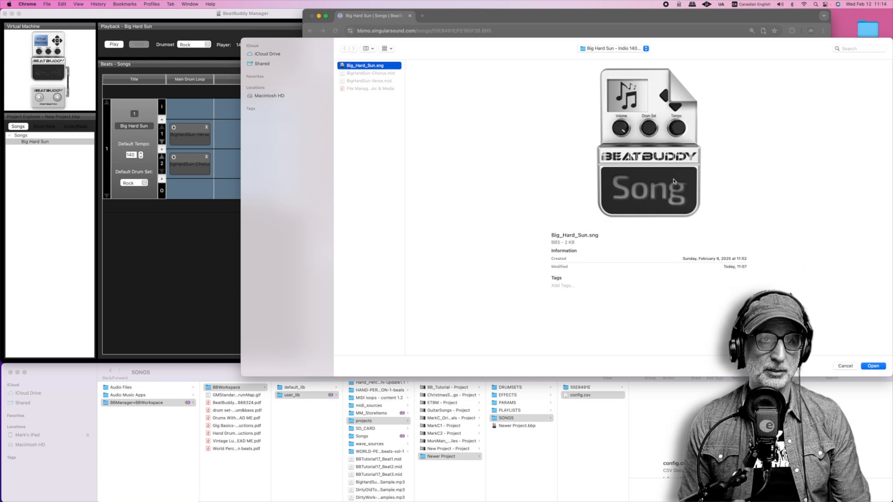
{"action": "left_click", "coordinate": [872, 366]}
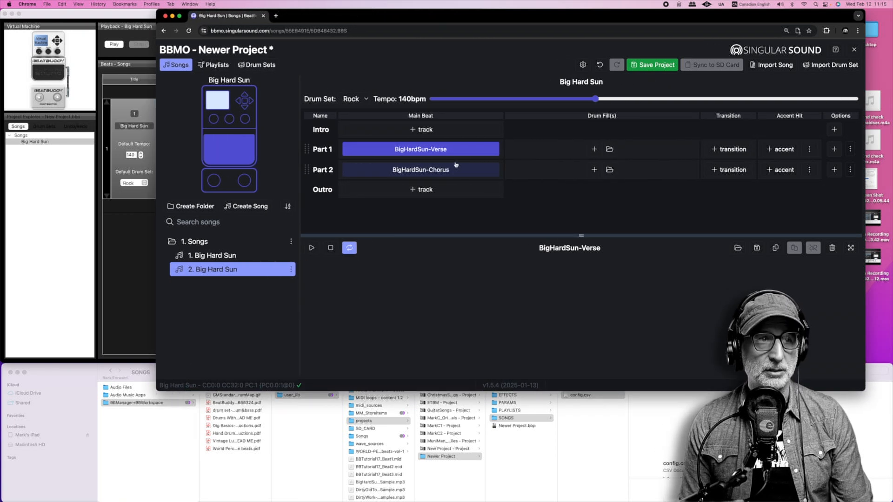
Check Part 2's BigHardSun-Chorus beat name, then save the project
{"action": "left_click", "coordinate": [421, 169]}
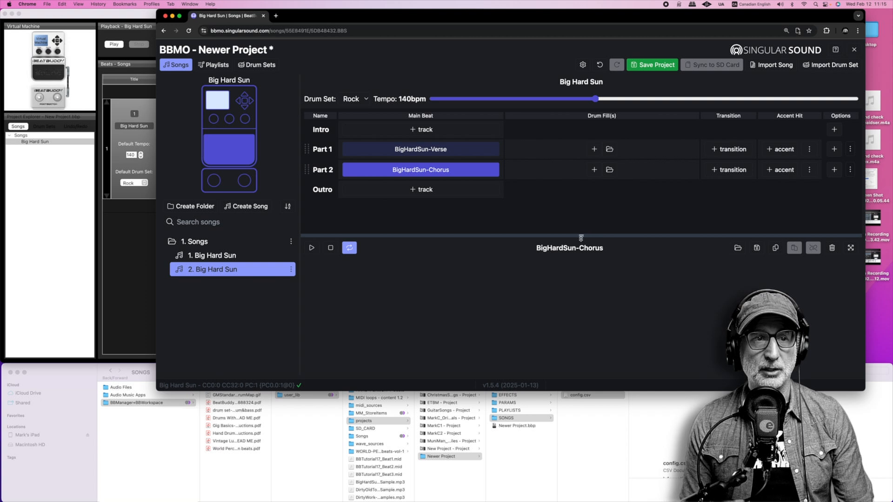
{"action": "double_click", "coordinate": [568, 248]}
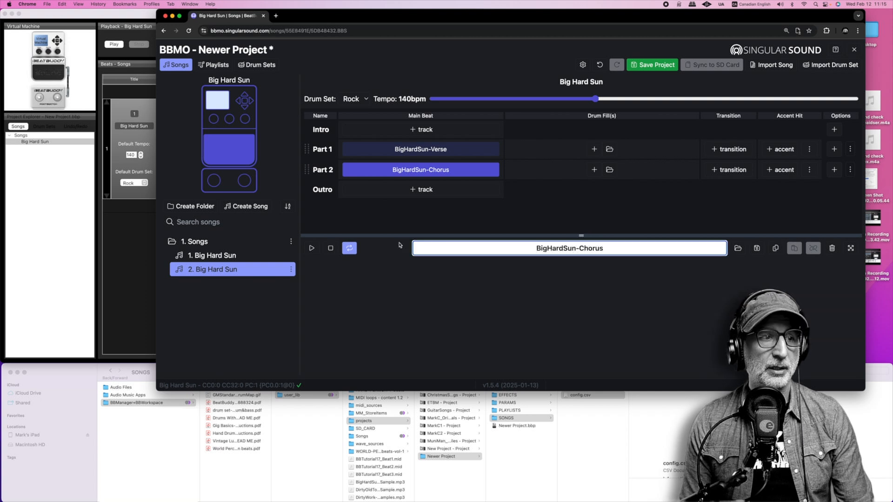
{"action": "left_click", "coordinate": [419, 223]}
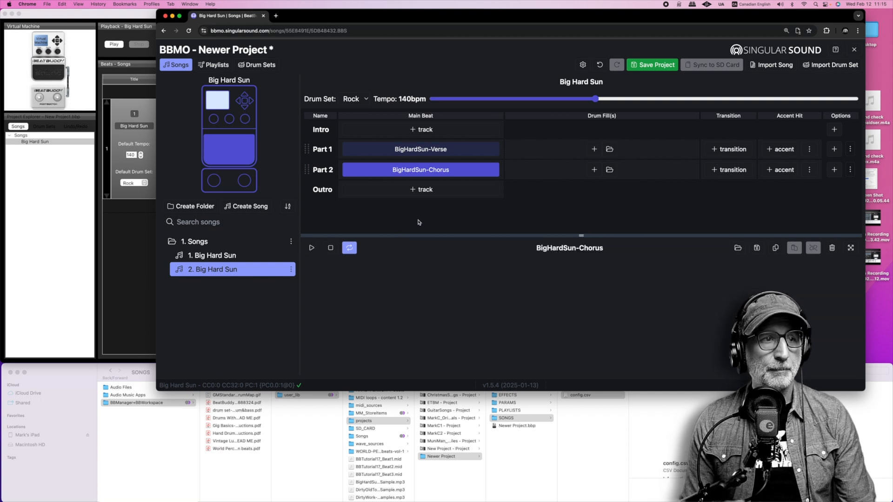
{"action": "left_click", "coordinate": [312, 248]}
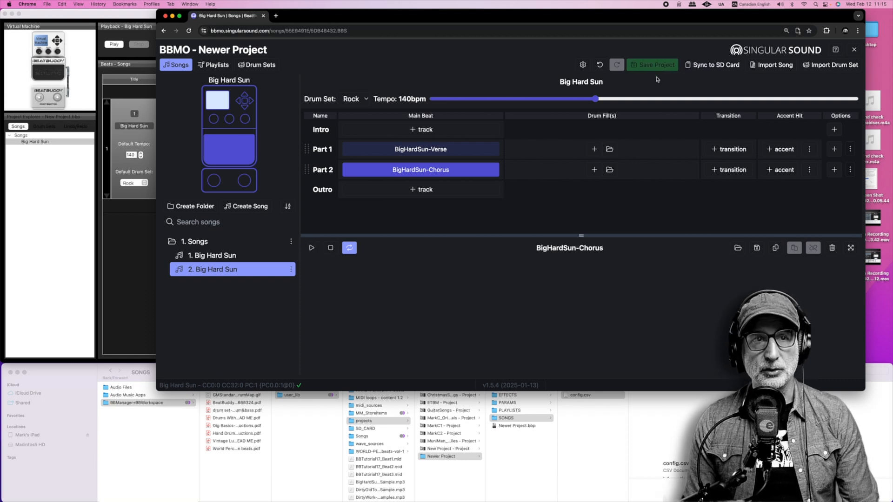
{"action": "mouse_move", "coordinate": [711, 64]}
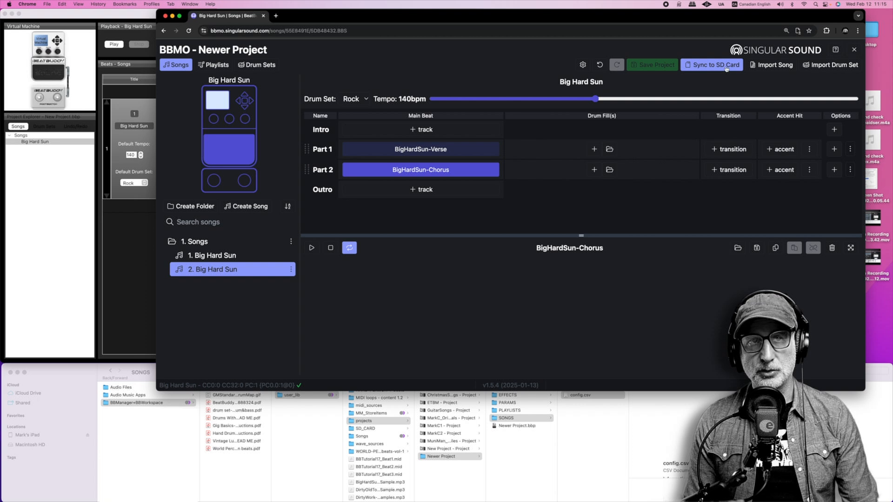
{"action": "mouse_move", "coordinate": [723, 86]}
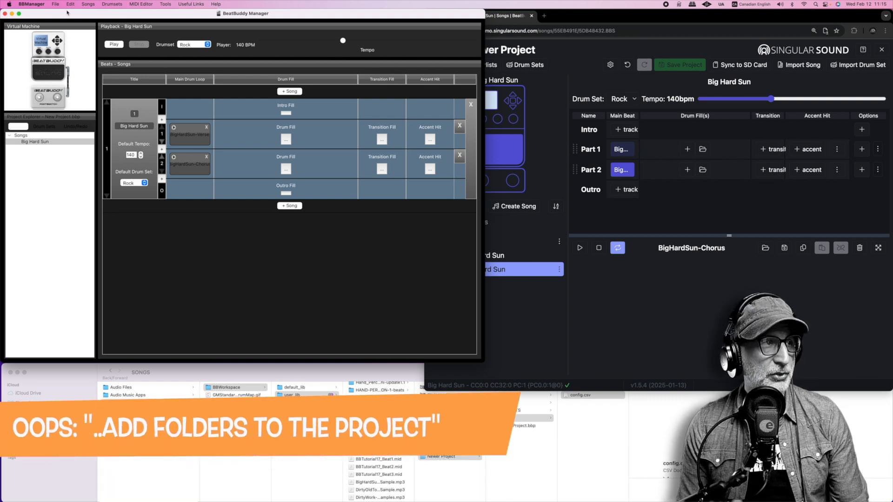
Add a New Folder via the desktop Songs menu, then return to BBMO
{"action": "left_click", "coordinate": [87, 4]}
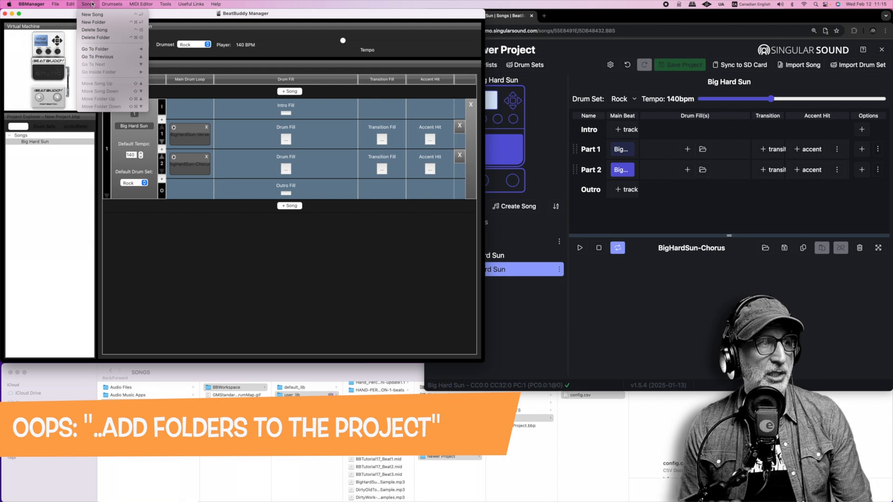
{"action": "mouse_move", "coordinate": [94, 22]}
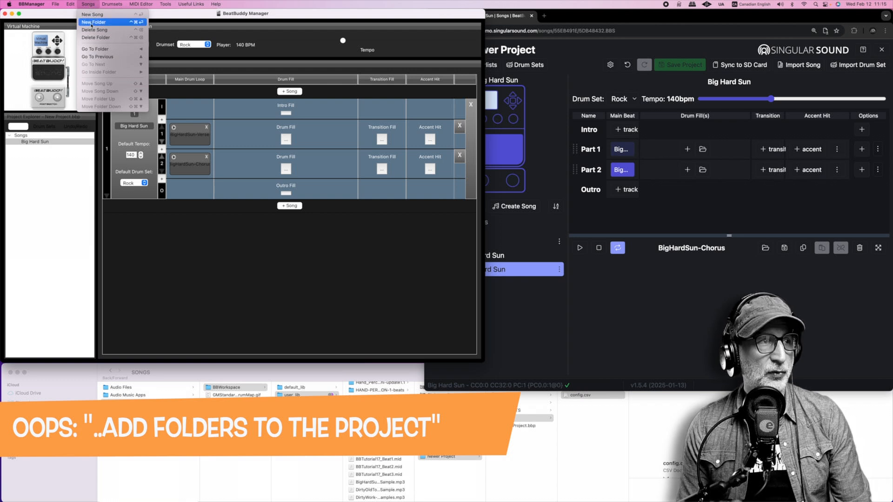
{"action": "left_click", "coordinate": [93, 22]}
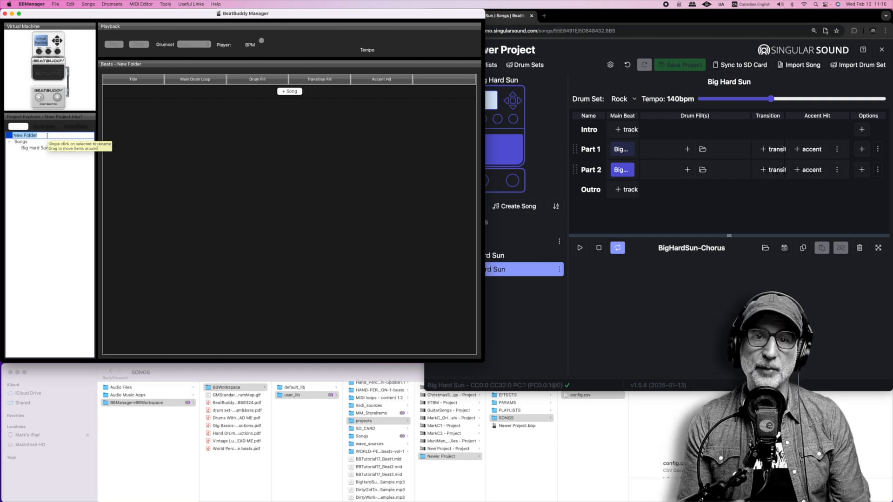
{"action": "mouse_move", "coordinate": [316, 13]}
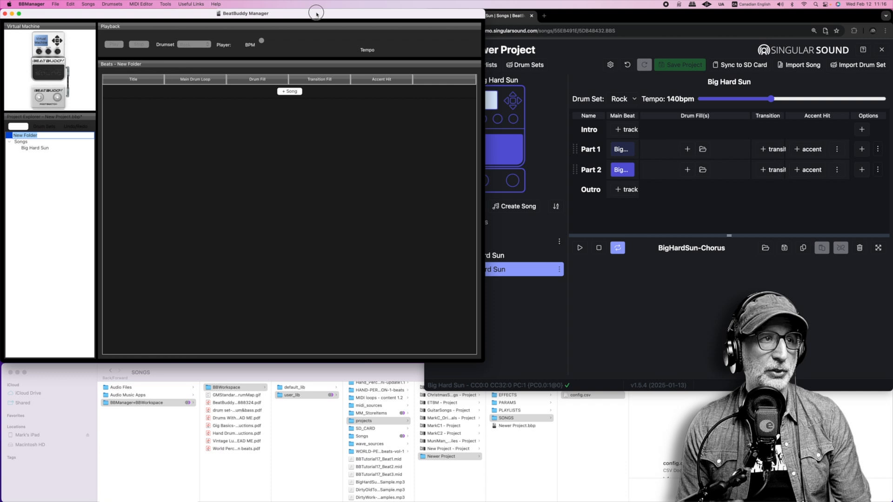
{"action": "left_click", "coordinate": [493, 15]}
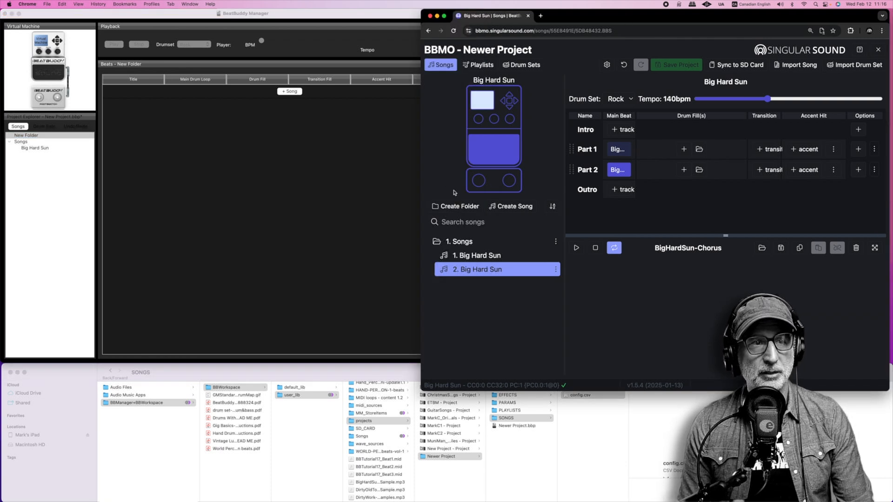